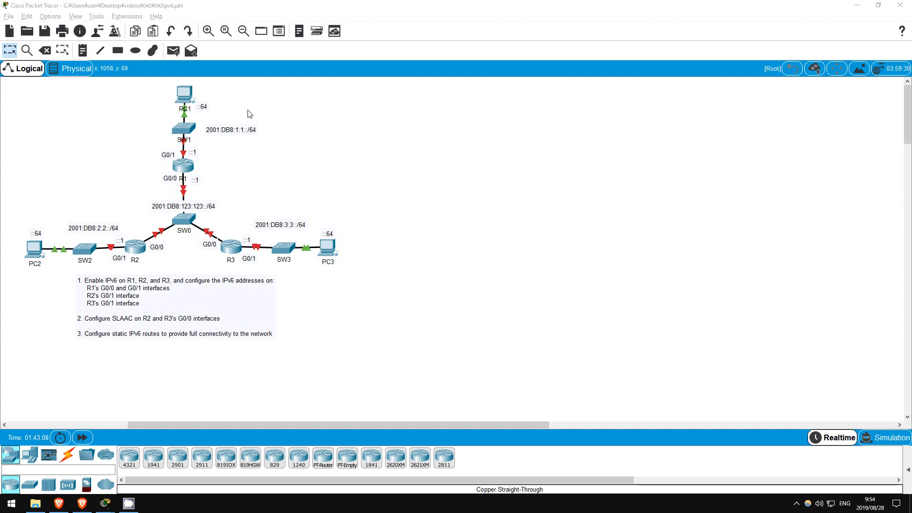
mouse_move(185, 171)
type("conf t")
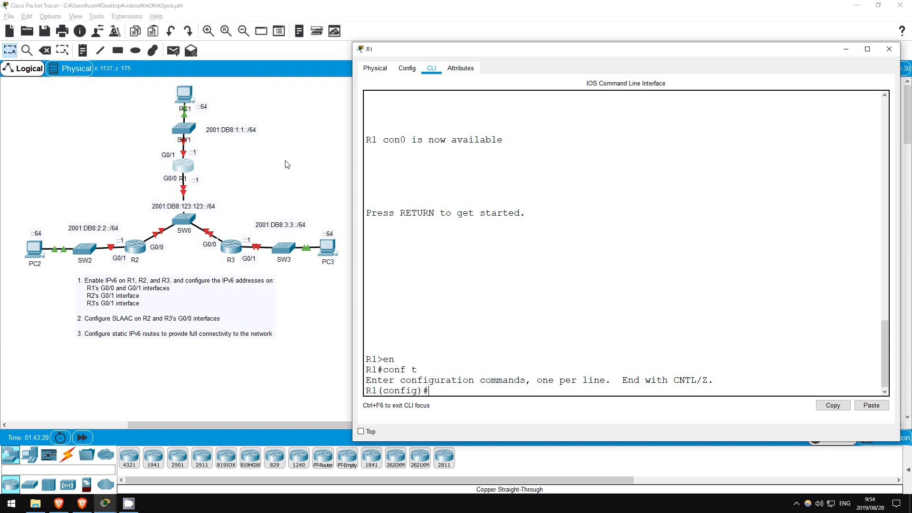
Enable IPv6 unicast routing on R1 and bring up G0/0 as 2001:db8:123:123::1/64
type("ipv6 unicast-routing")
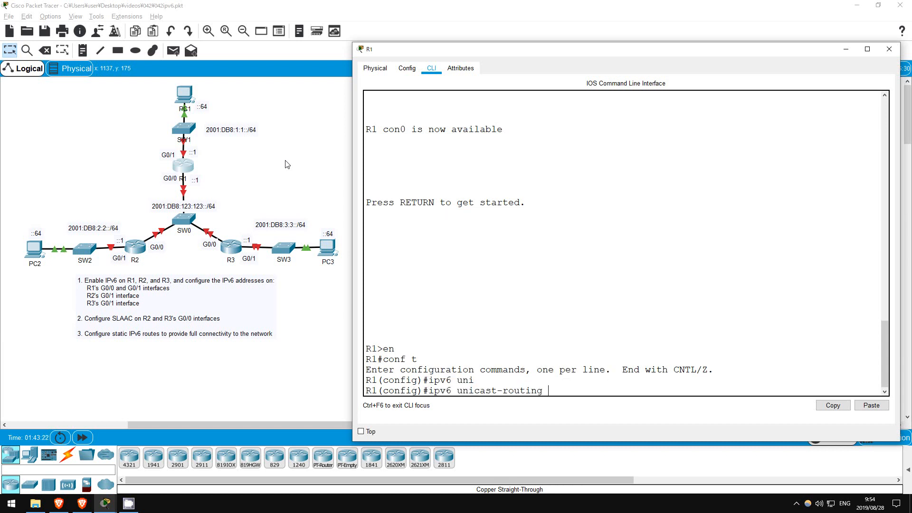
key("Return")
type("int g0/0")
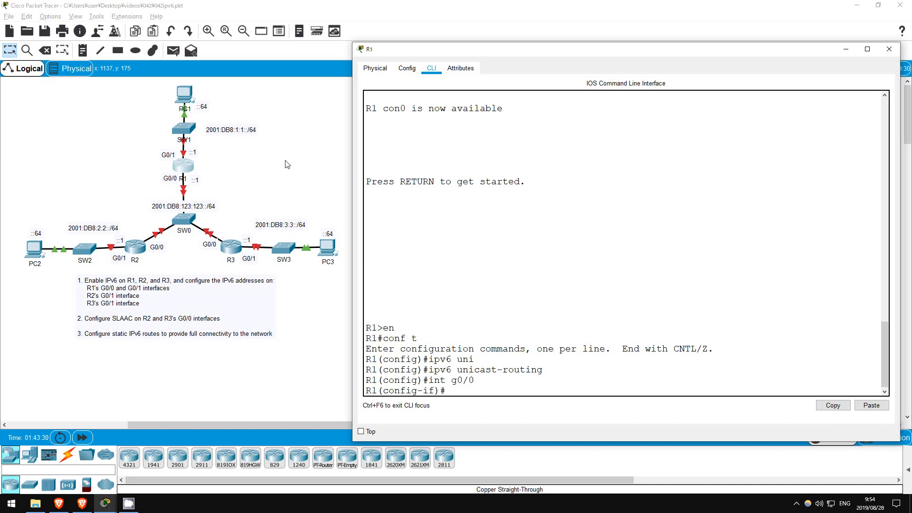
type("ipv6 add")
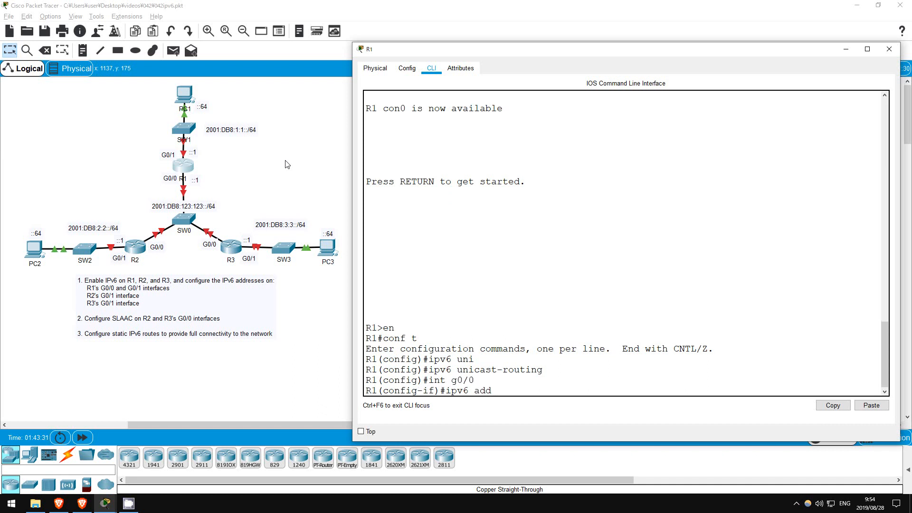
type("2001:d")
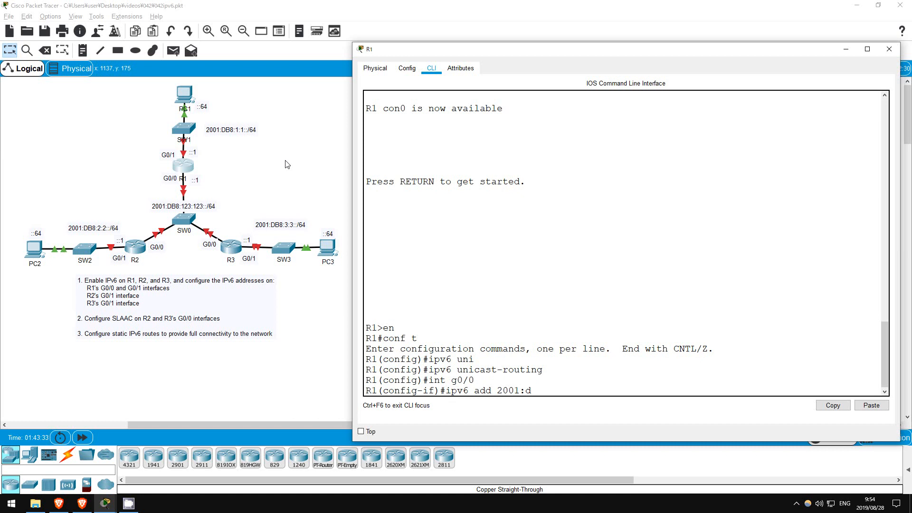
type("b8:123:123")
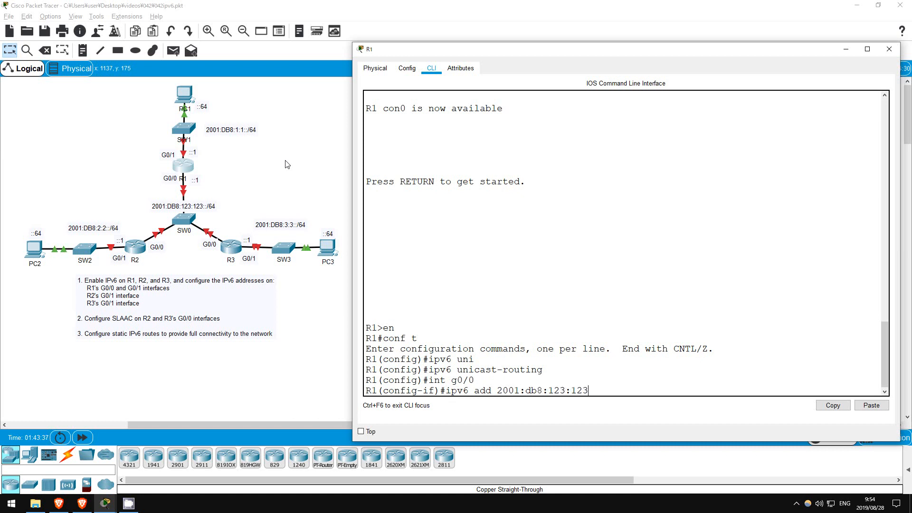
type("::1/64")
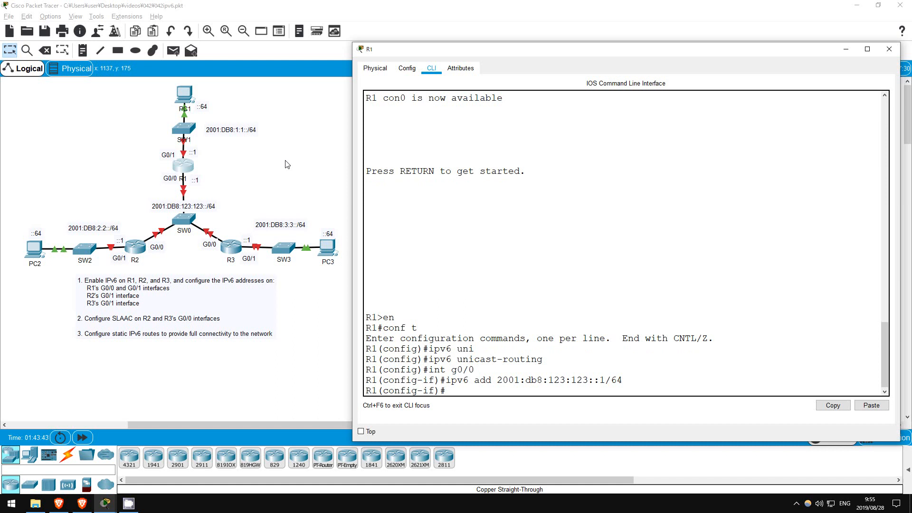
type("no shut")
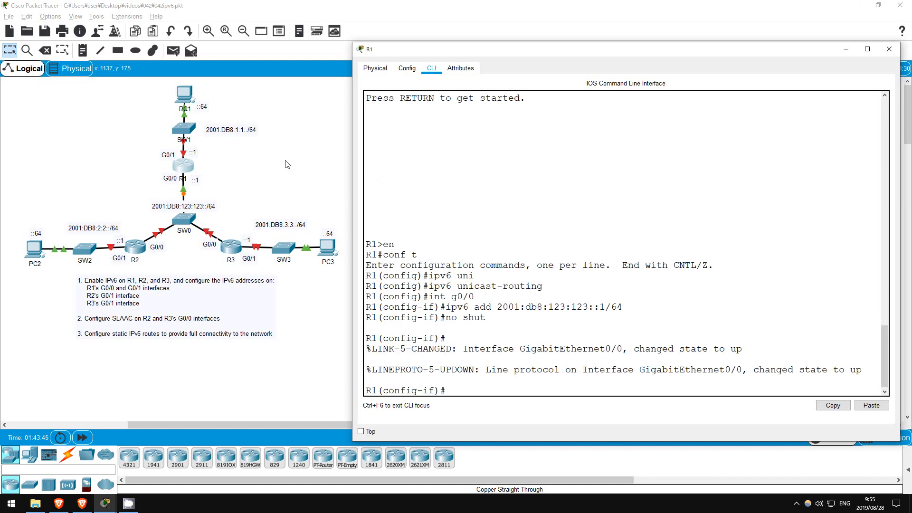
Address R1's G0/1 as 2001:db8:1:1::1/64 and run the IPv6 interface summary
type("int g0/1")
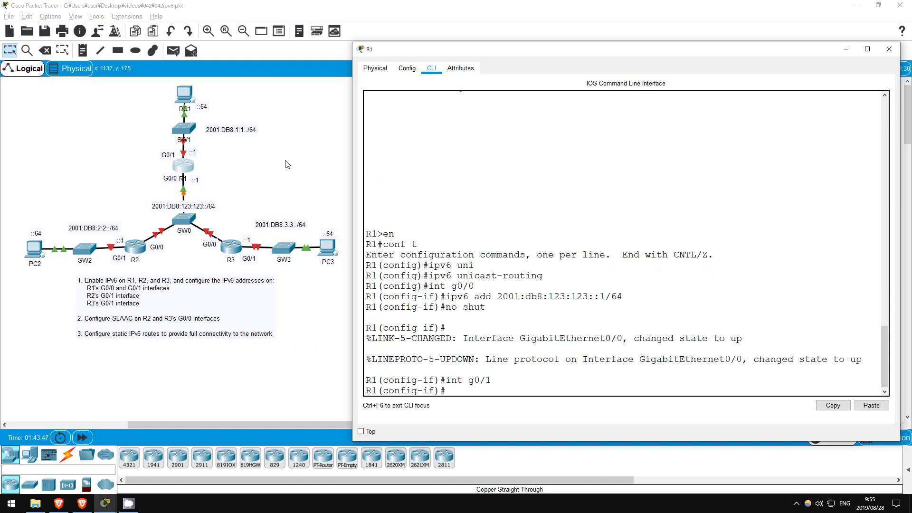
type("ipv6 add 2001:")
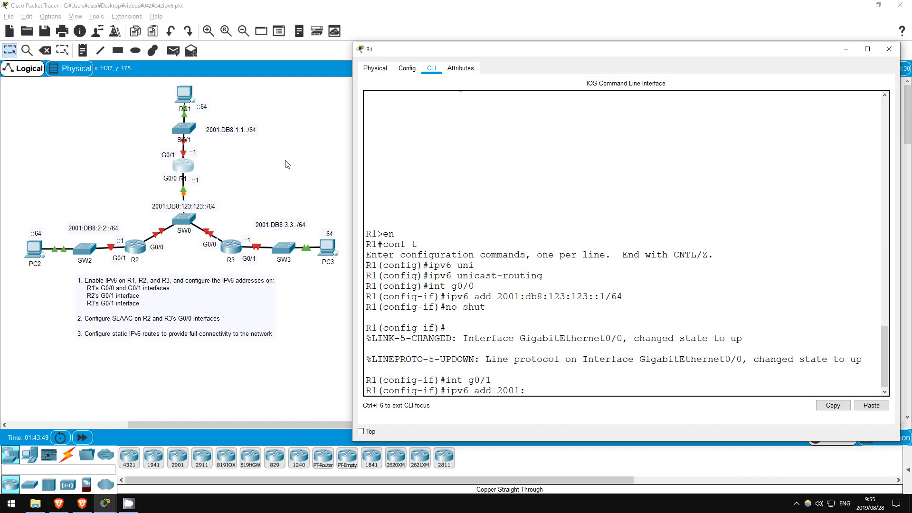
type("db8:1:")
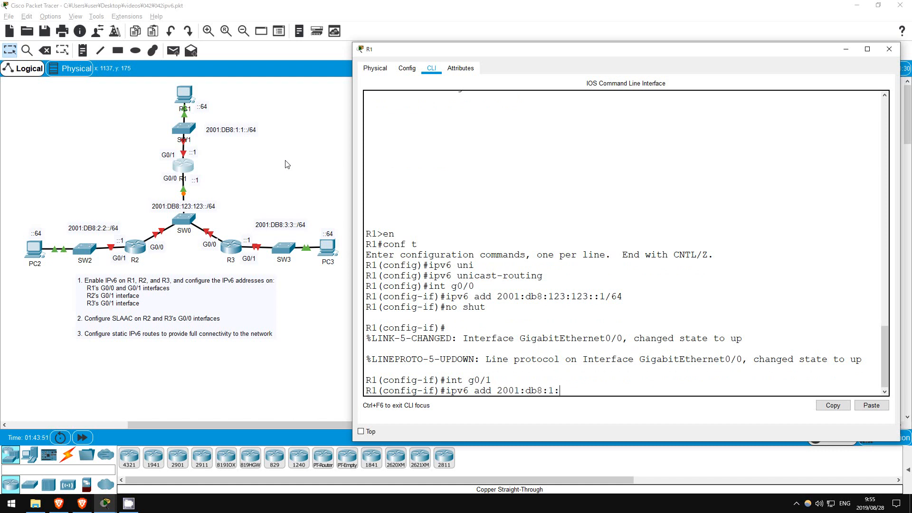
type("1:1::1")
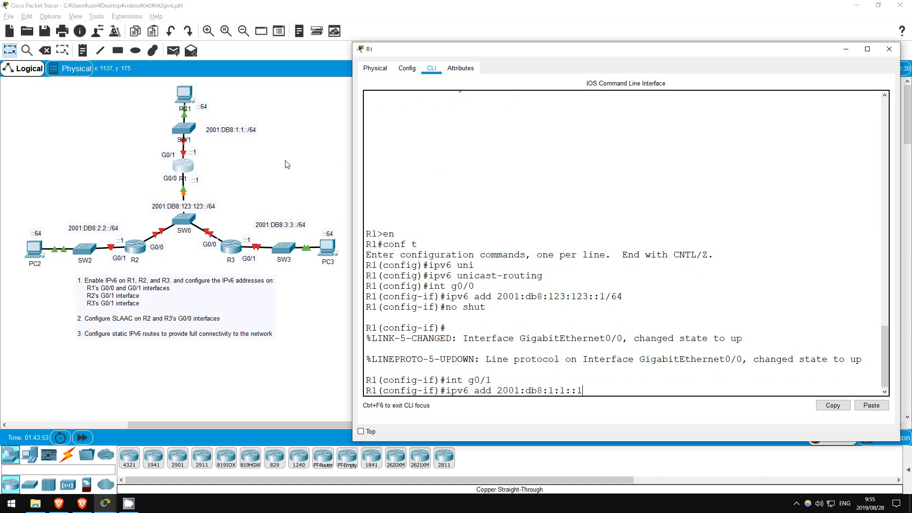
type("/64")
type("exit")
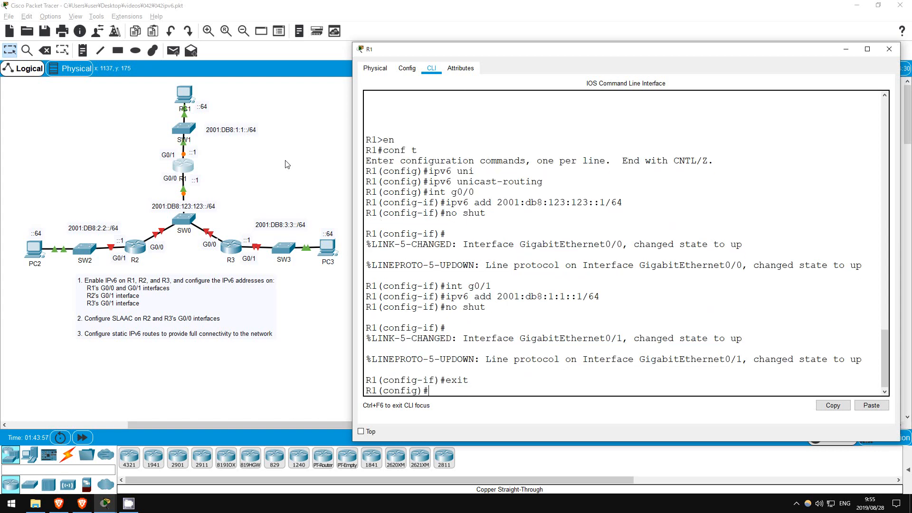
type("d")
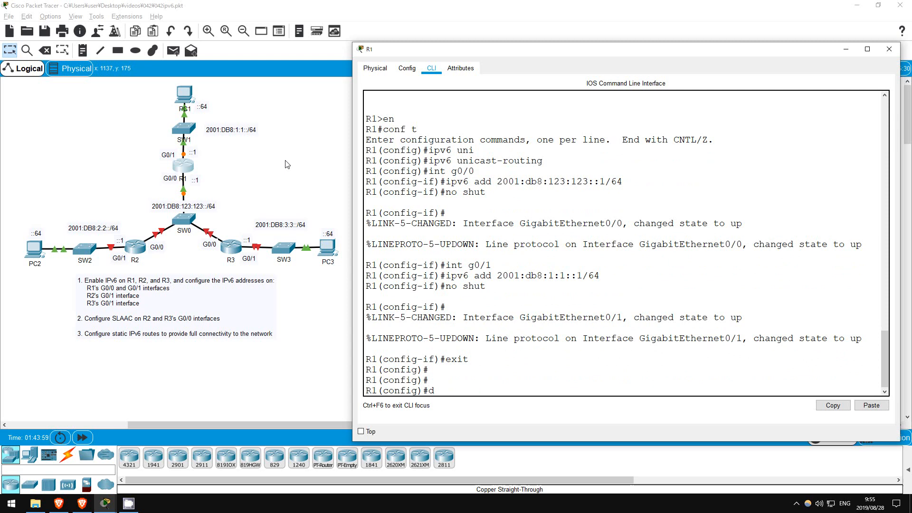
type("o sh ipv6 int br")
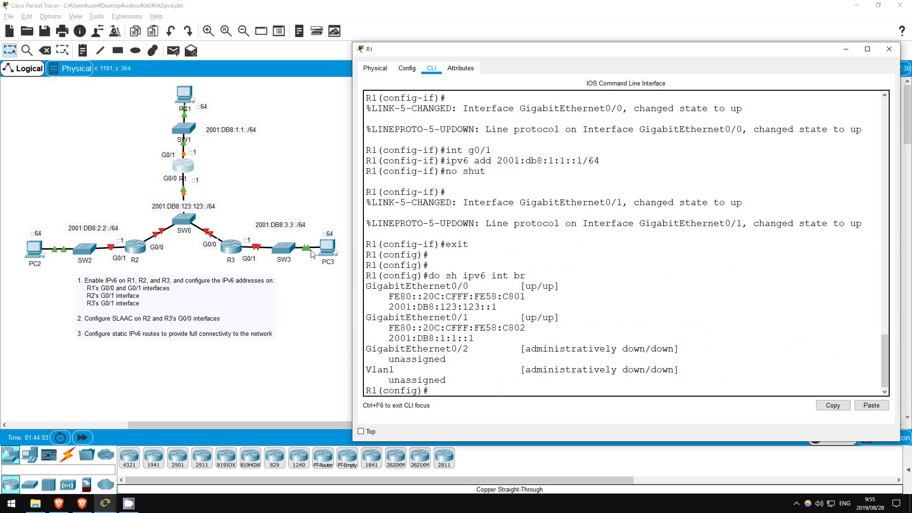
Review R1's IPv6 interface summary output, then select router R2
double_click(440, 306)
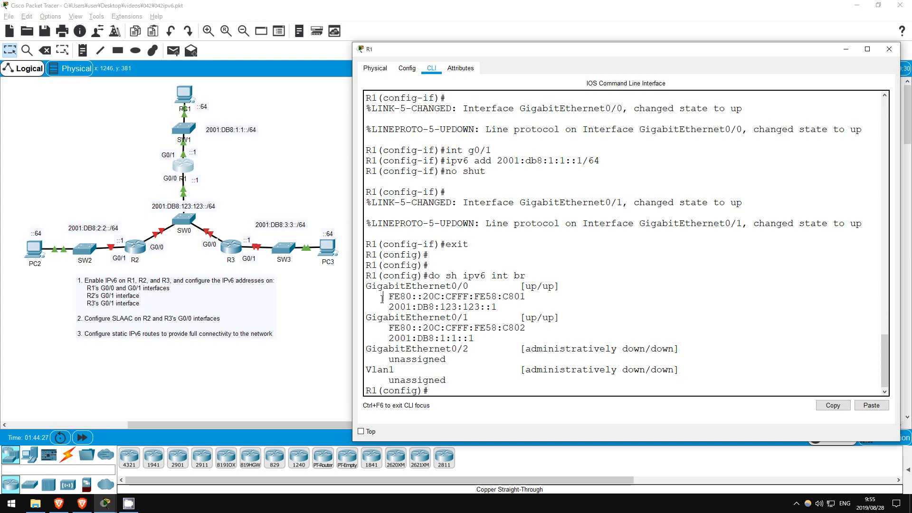
mouse_move(139, 251)
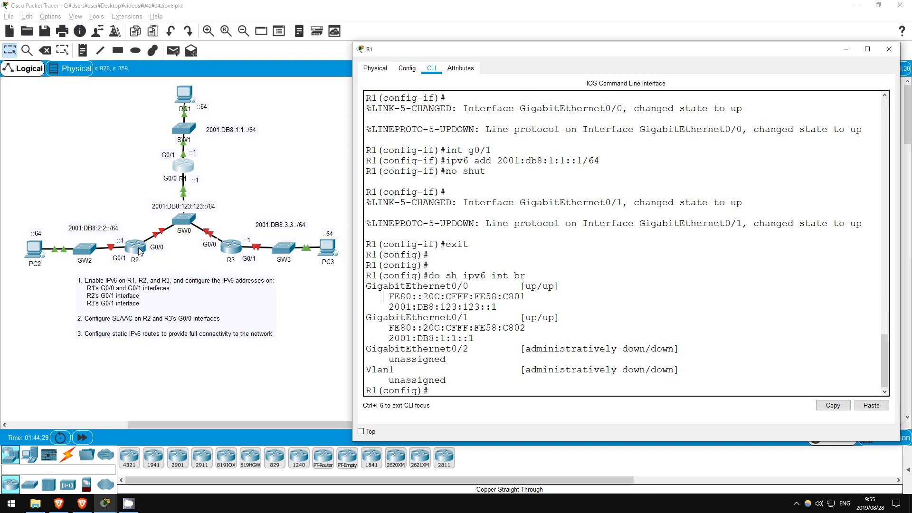
left_click(135, 245)
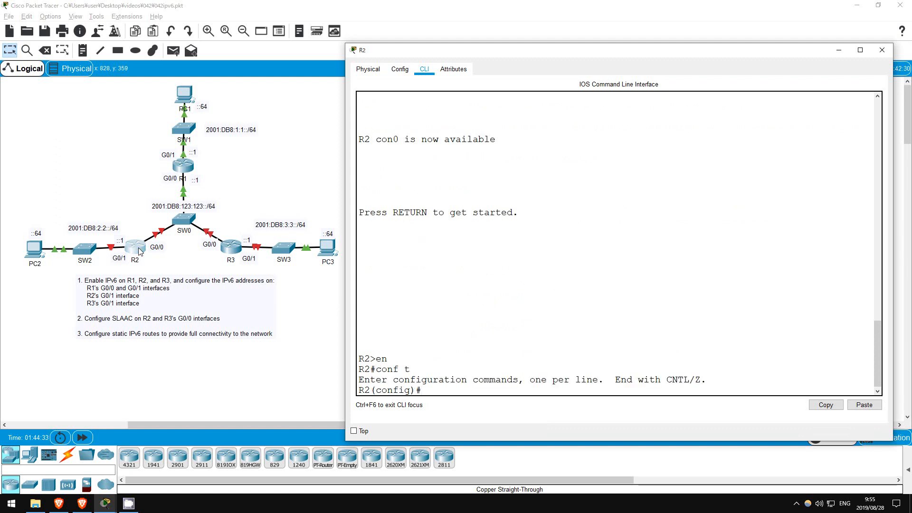
Turn on IPv6 routing on R2, set G0/1 to 2001:db8:2:2::1/64, then select R3
type("ipv6 unicast-routing")
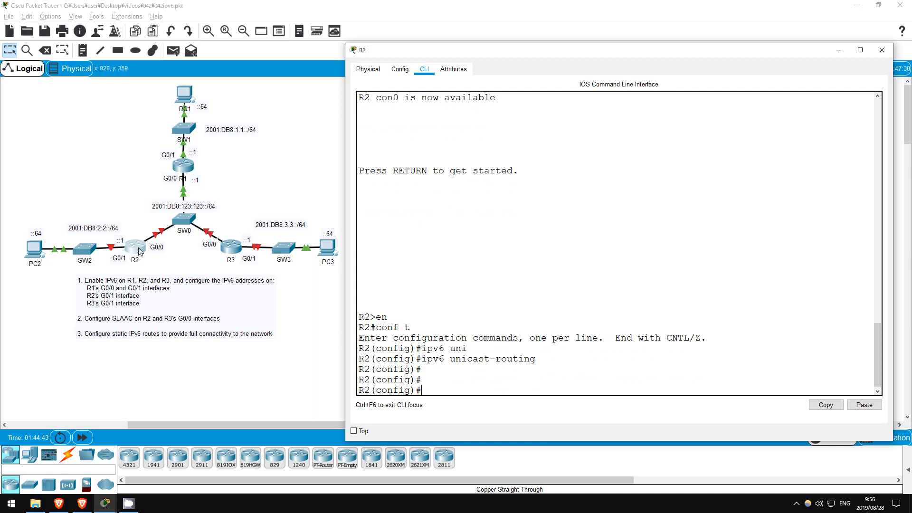
type("int g0/1")
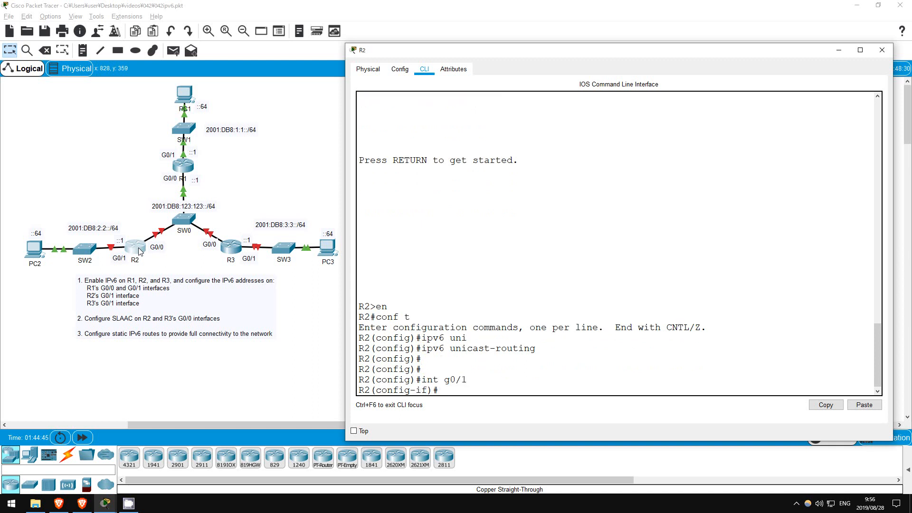
type("ip6 add 2001")
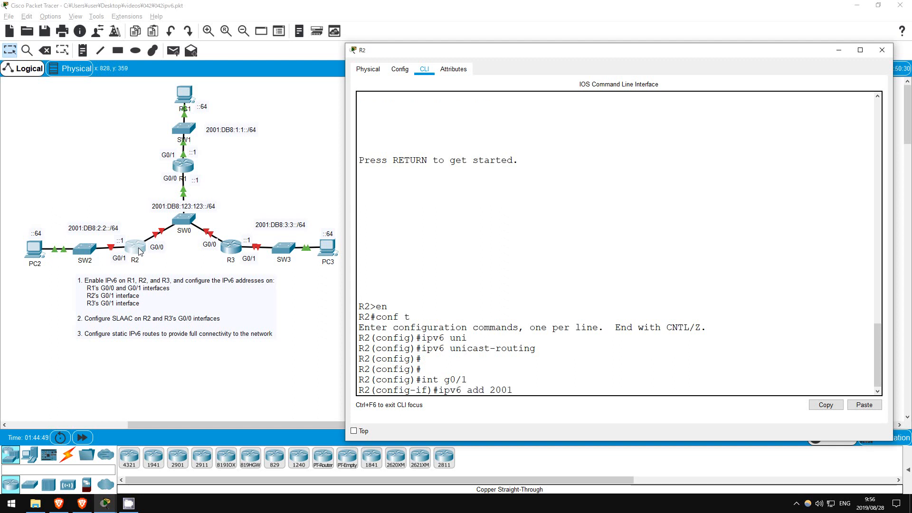
type(":db8:2:2")
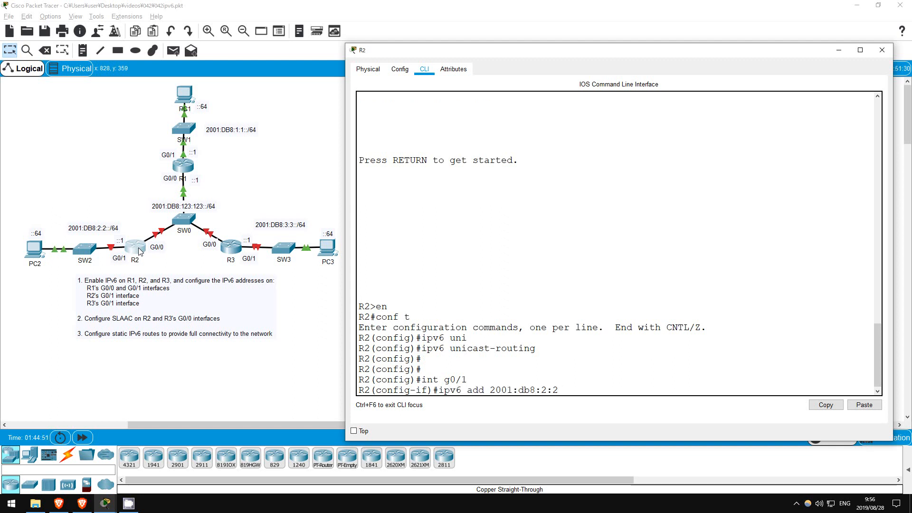
type("::1/64")
type("no shut")
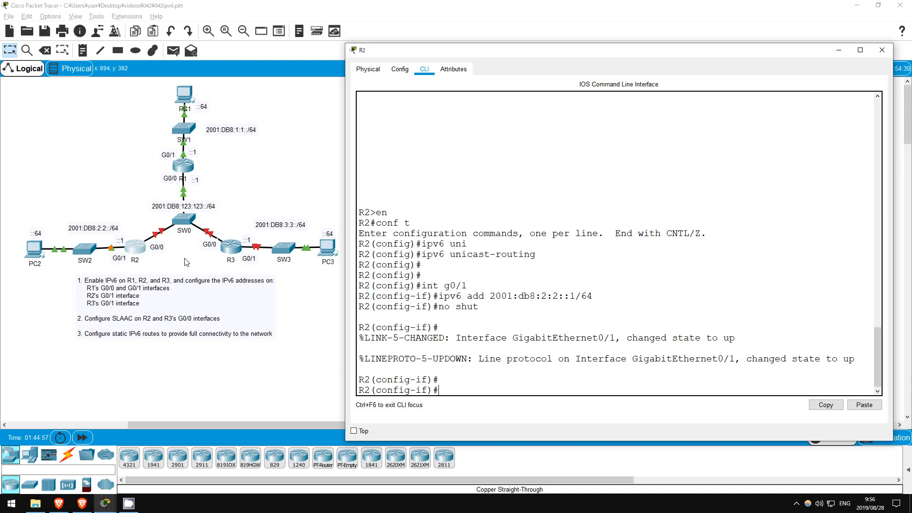
left_click(230, 243)
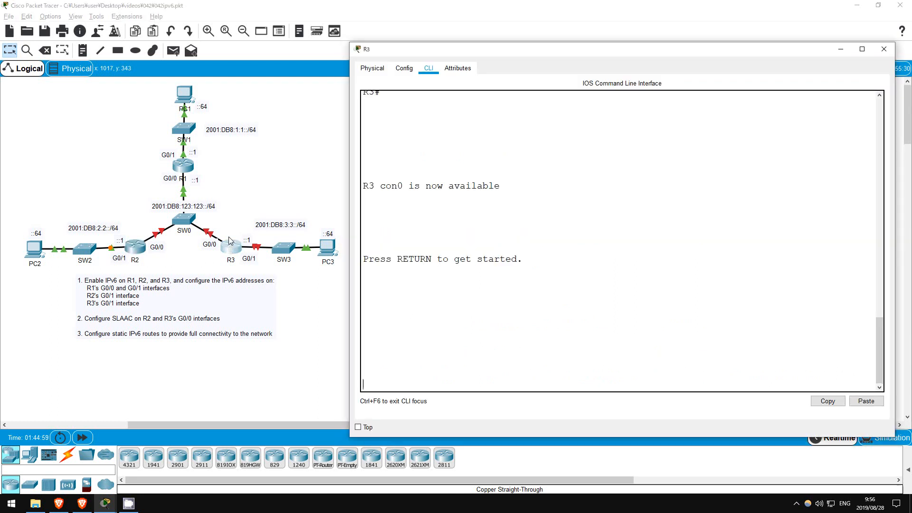
Enter R3's config mode, enable IPv6 routing, and bring up G0/1 as 2001:db8:3:3::1/64
key("return")
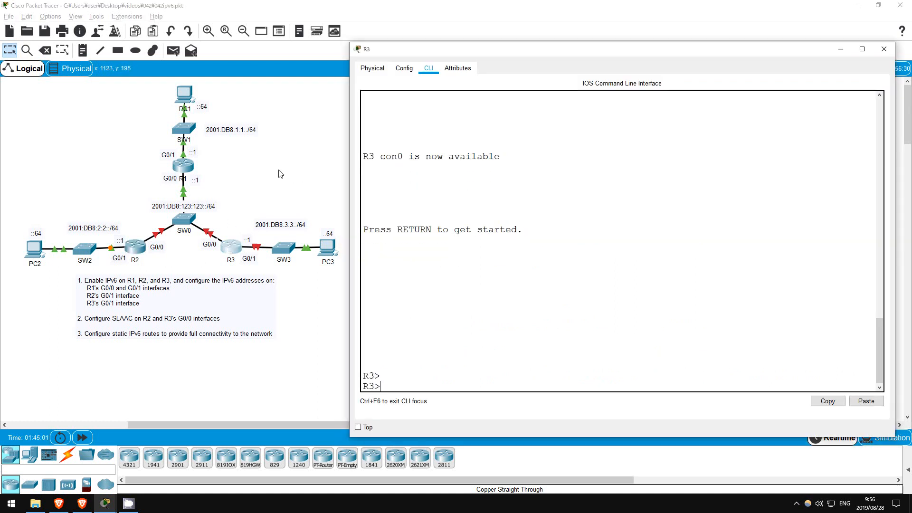
type("en")
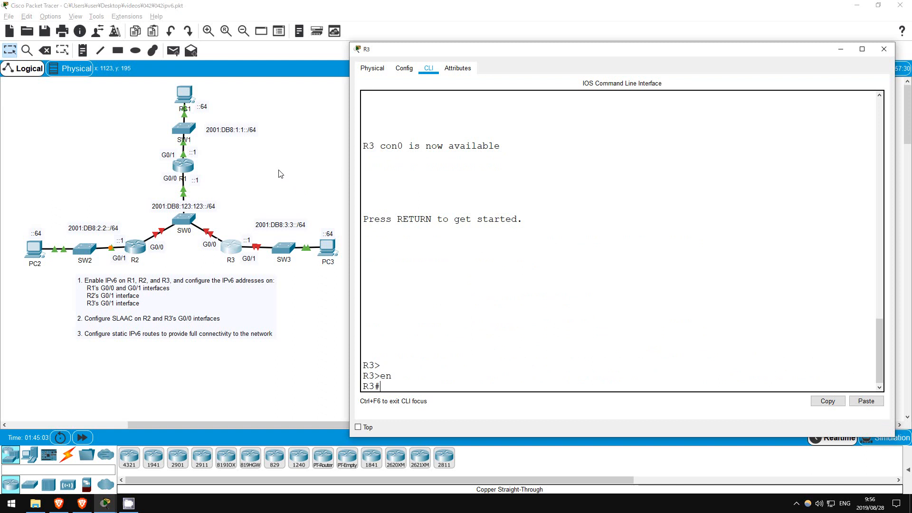
type("conf t")
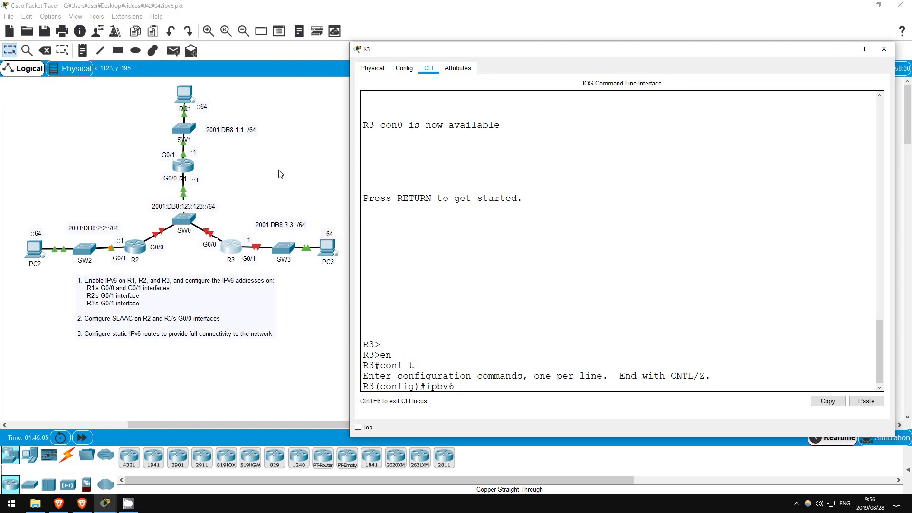
type("uni")
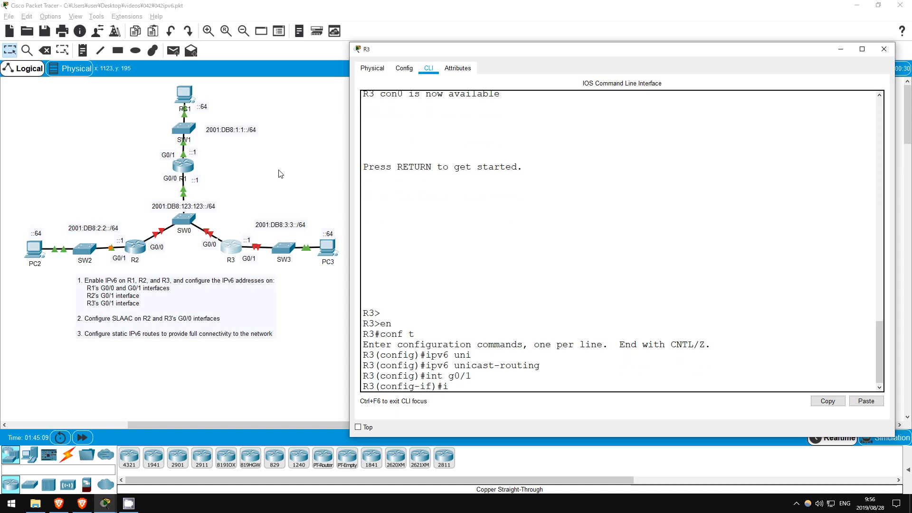
type("pv6 add 2001:")
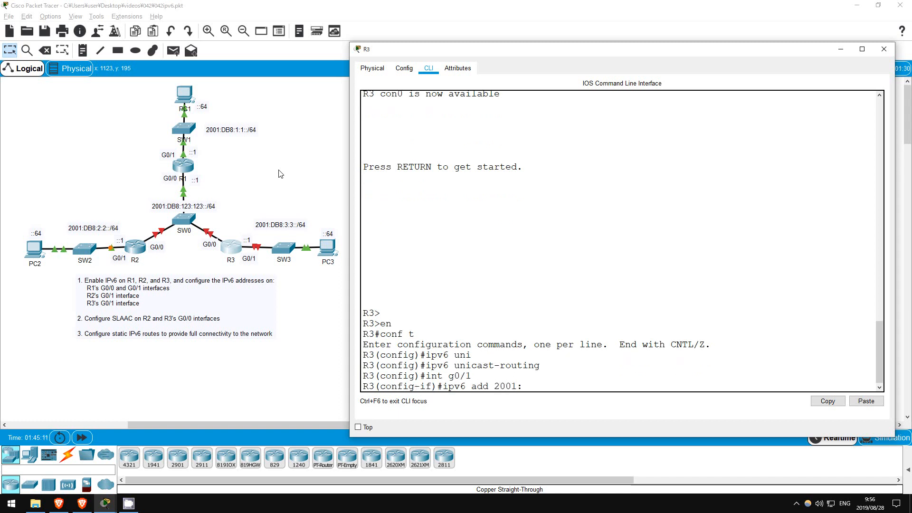
type("db8:3")
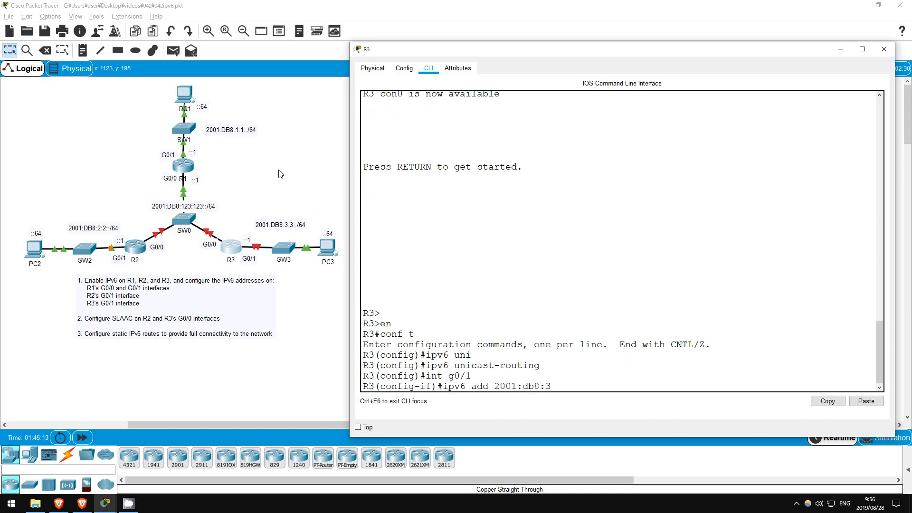
type(":3::1/64")
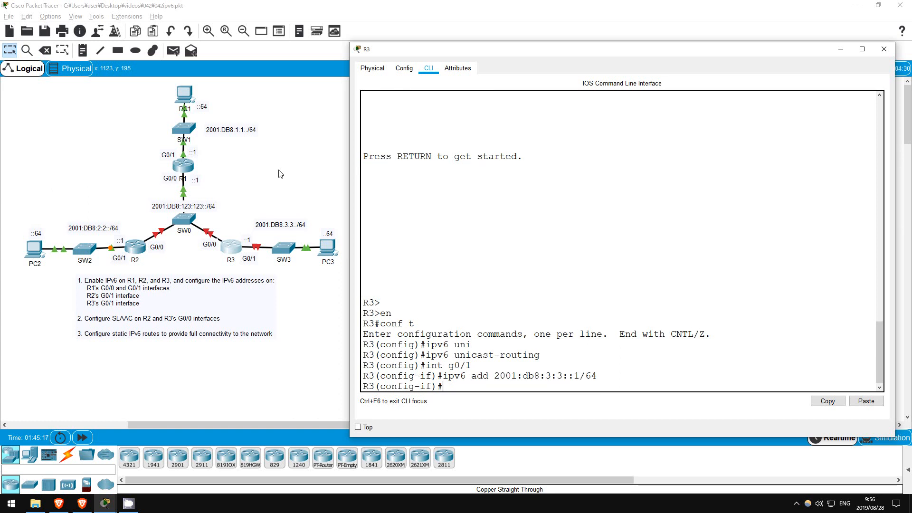
type("no shut")
type("int g0/0")
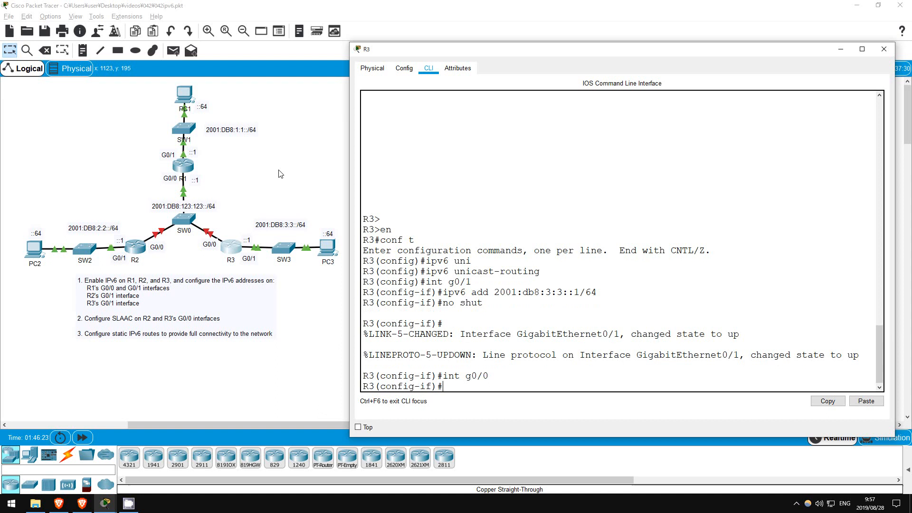
Bring up R3's G0/0 interface with no shutdown
type("no shut")
type("ipv6 add auto")
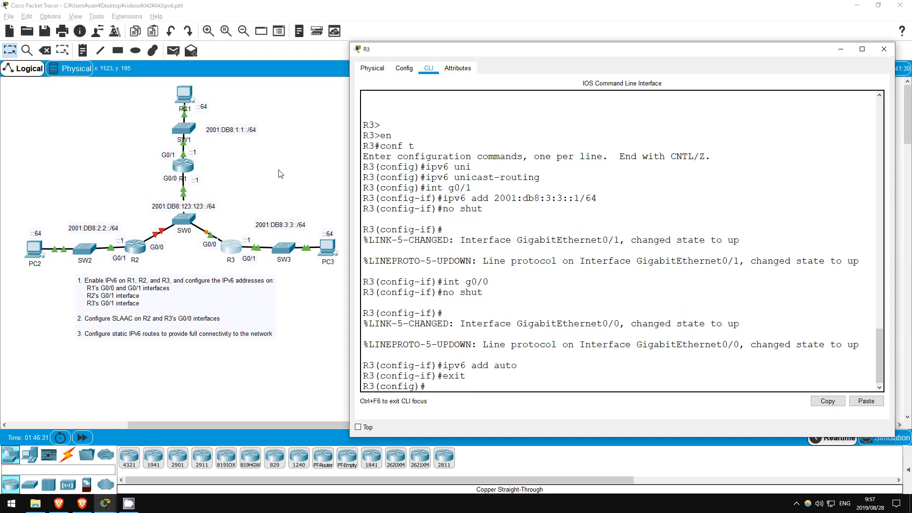
mouse_move(142, 249)
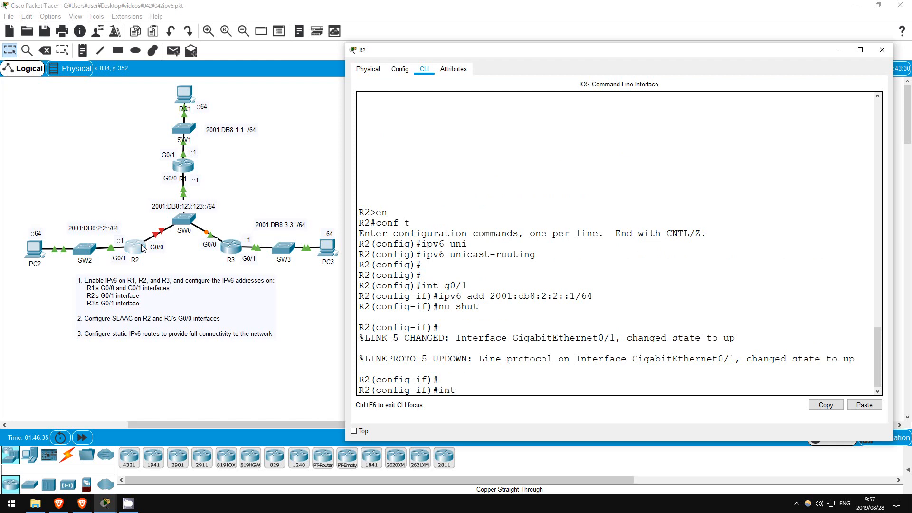
Enable SLAAC autoconfiguration on R2's G0/0 and exit interface mode
type("int g0/0")
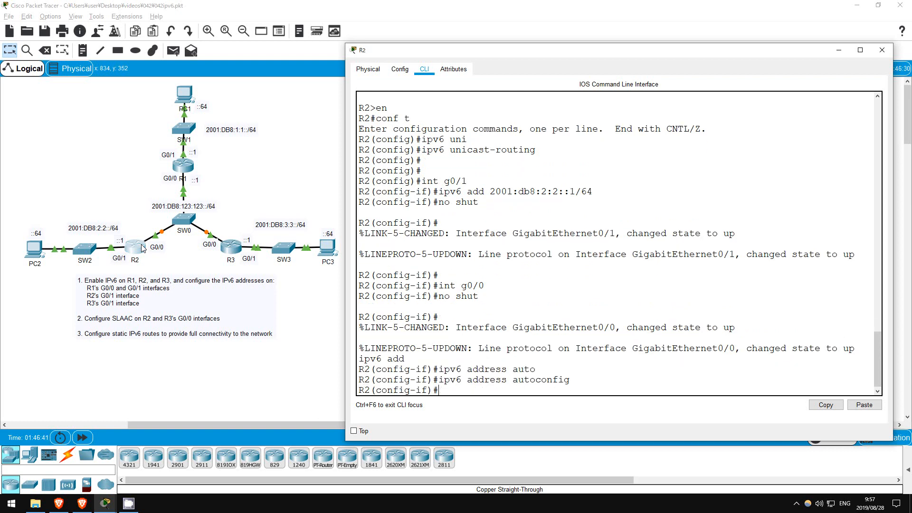
type("exit")
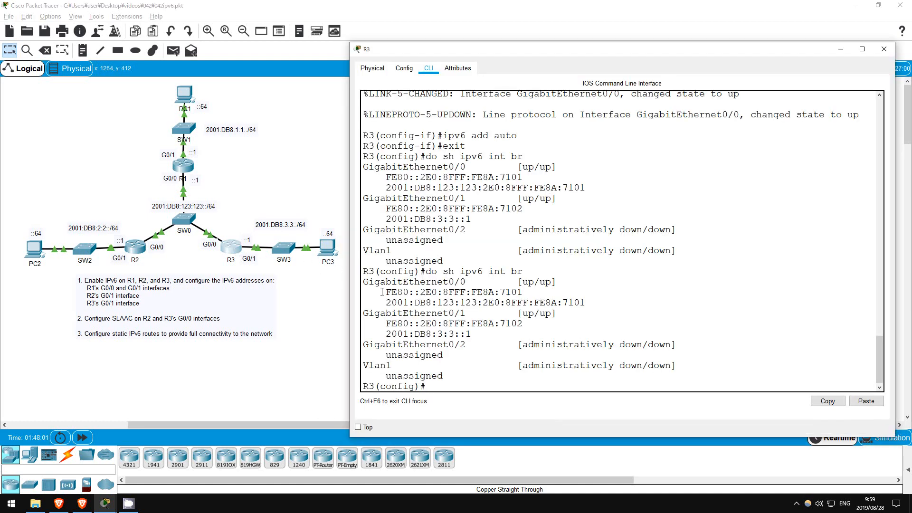
Select R3's G0/0 SLAAC address 2001:DB8:123:123:2E0:8FF:FE8A:7101 in the summary
double_click(482, 302)
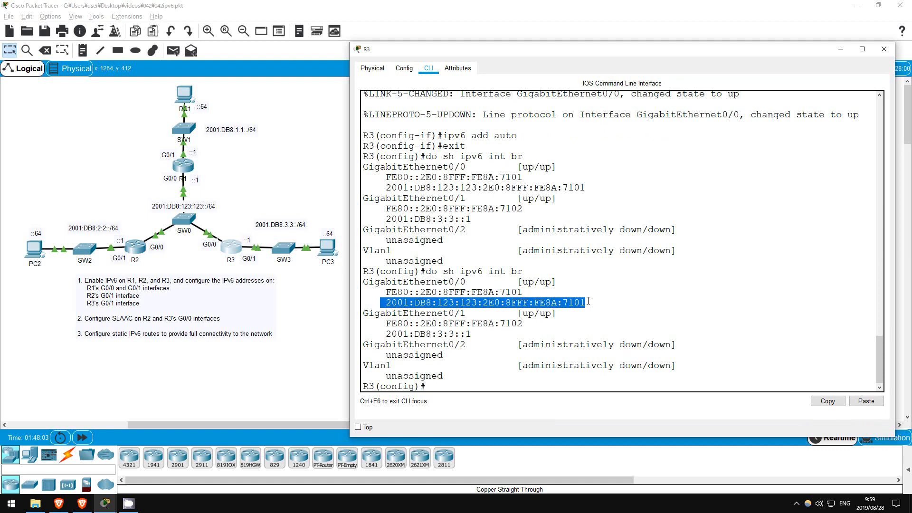
left_click(441, 383)
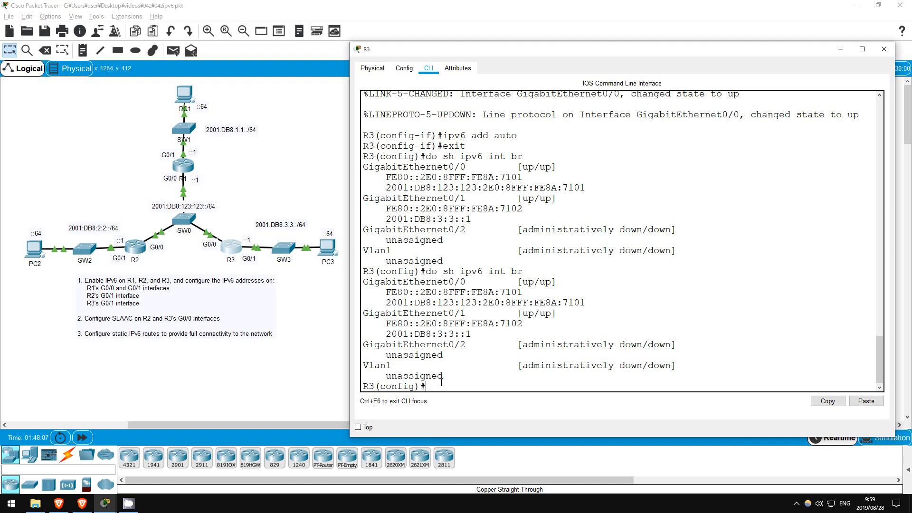
Close R3's window and copy R2's G0/0 address 2001:DB8:123:123:2D0:FFFF:FE69:3801
left_click(883, 49)
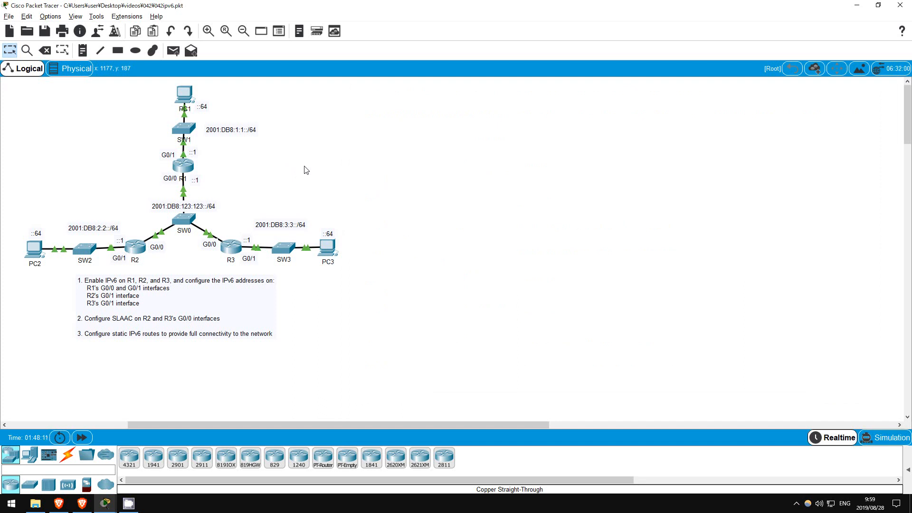
mouse_move(296, 177)
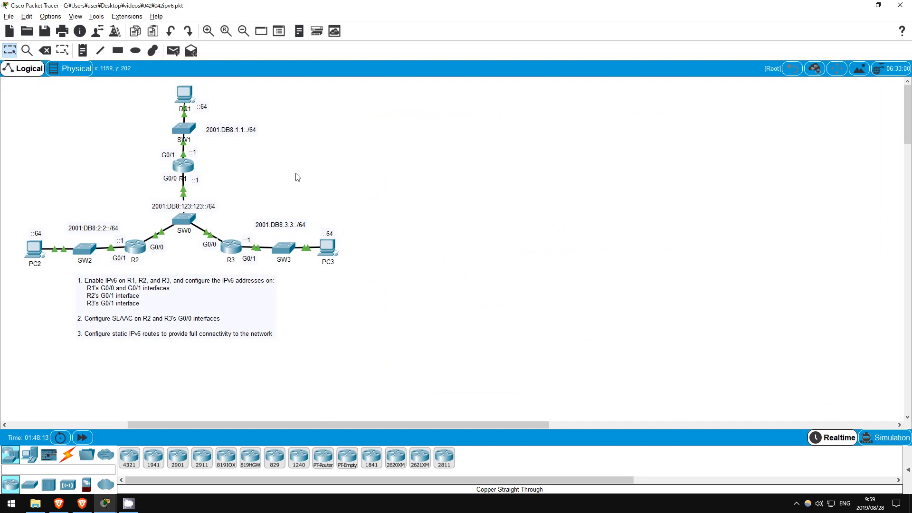
mouse_move(182, 239)
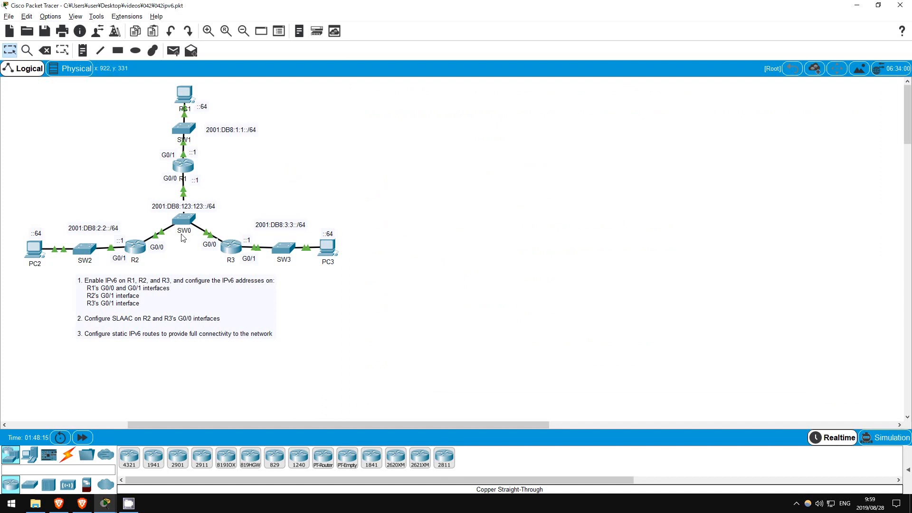
mouse_move(356, 172)
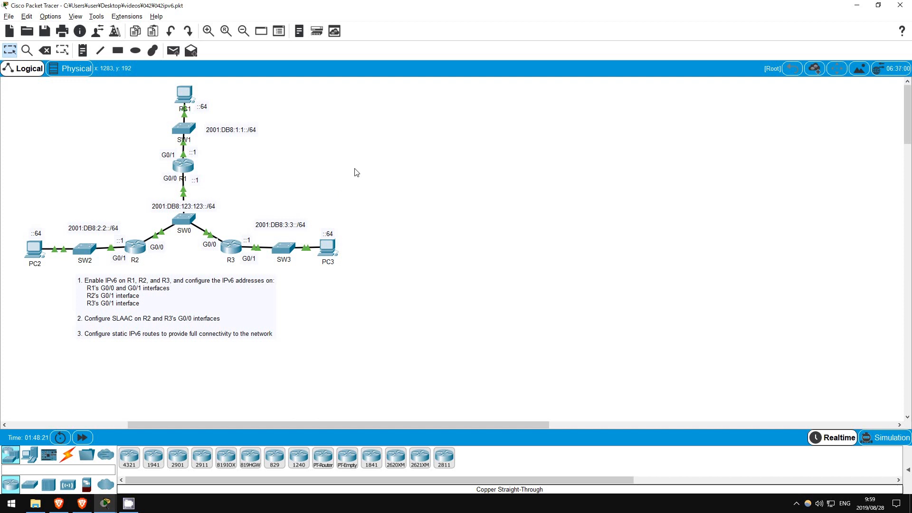
mouse_move(221, 251)
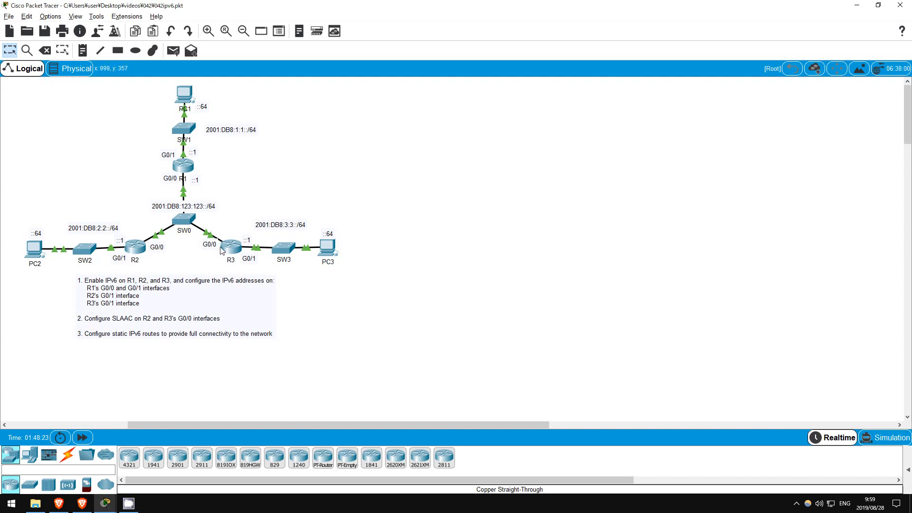
mouse_move(201, 247)
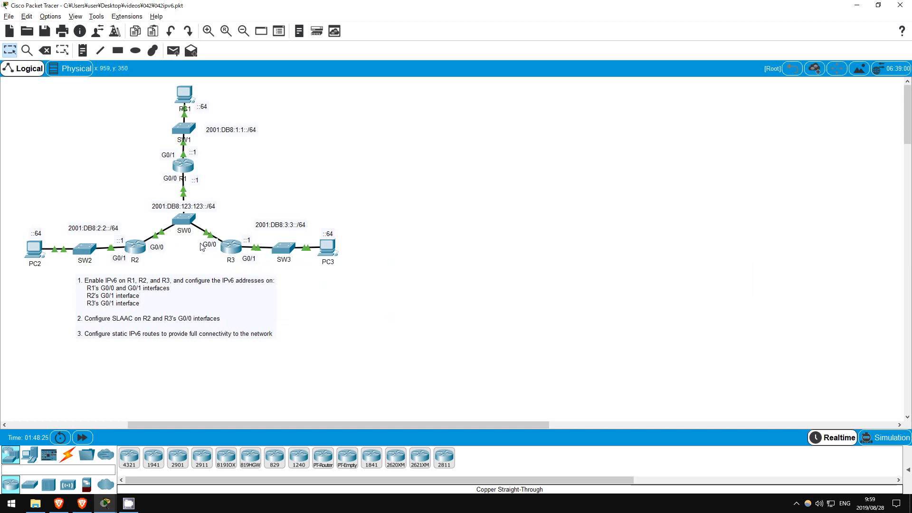
mouse_move(192, 244)
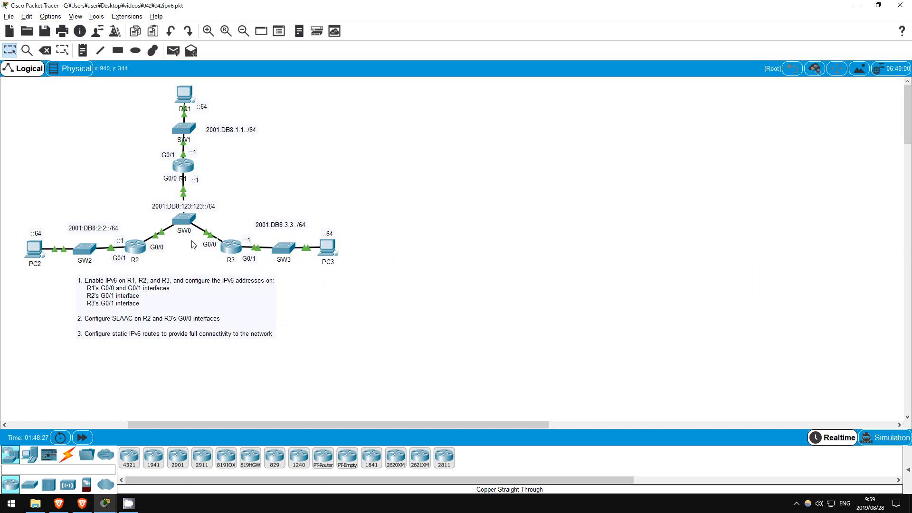
mouse_move(188, 249)
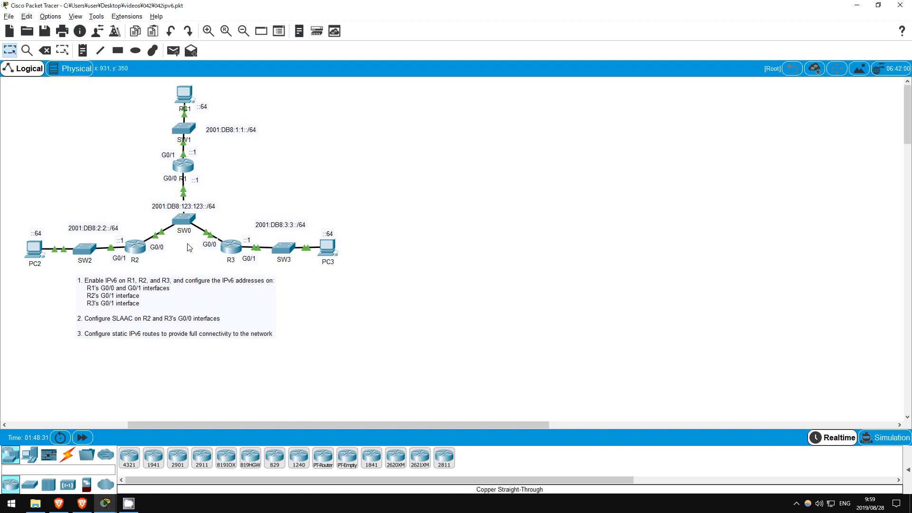
mouse_move(135, 250)
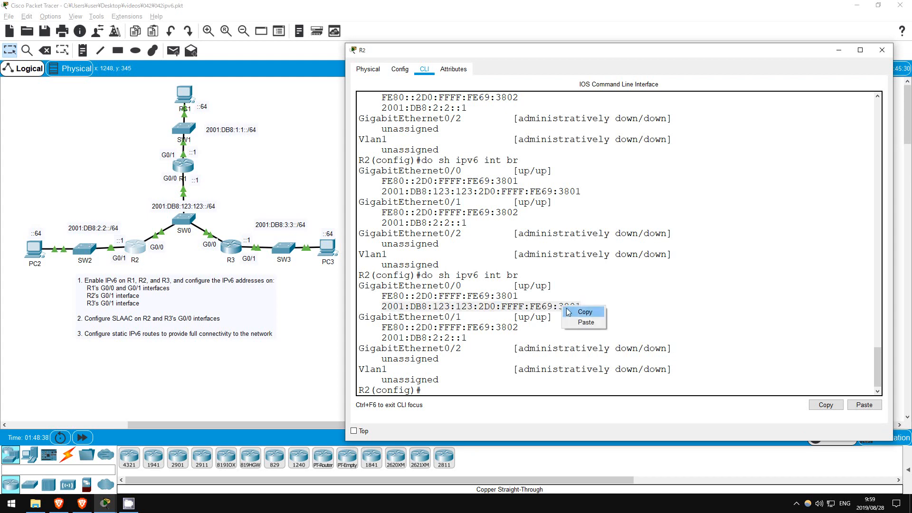
left_click(466, 391)
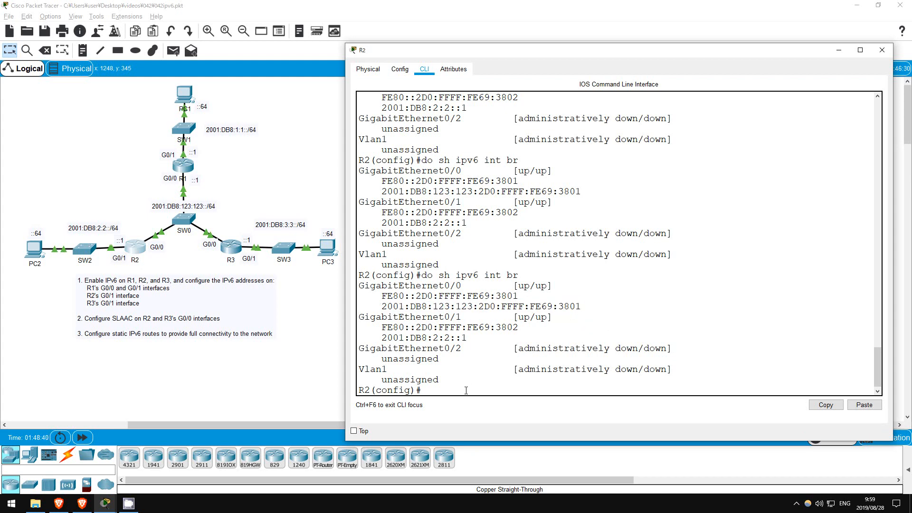
mouse_move(227, 179)
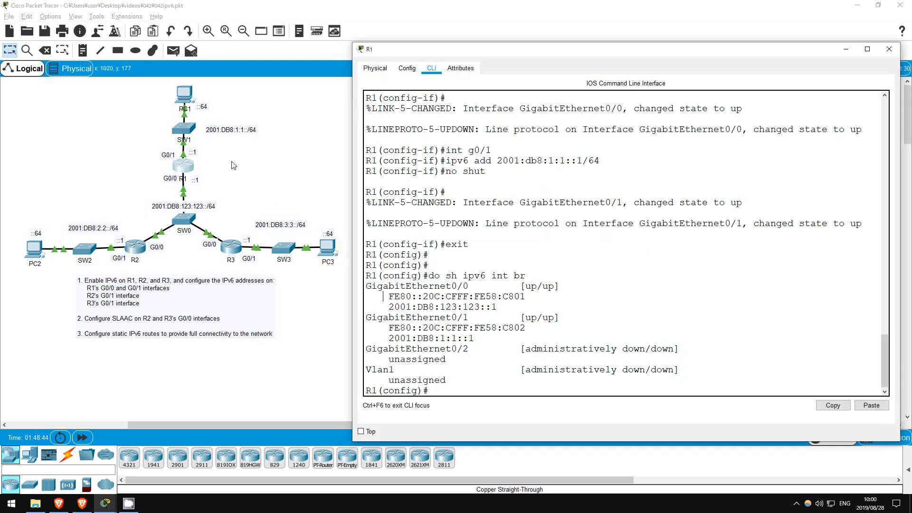
mouse_move(317, 355)
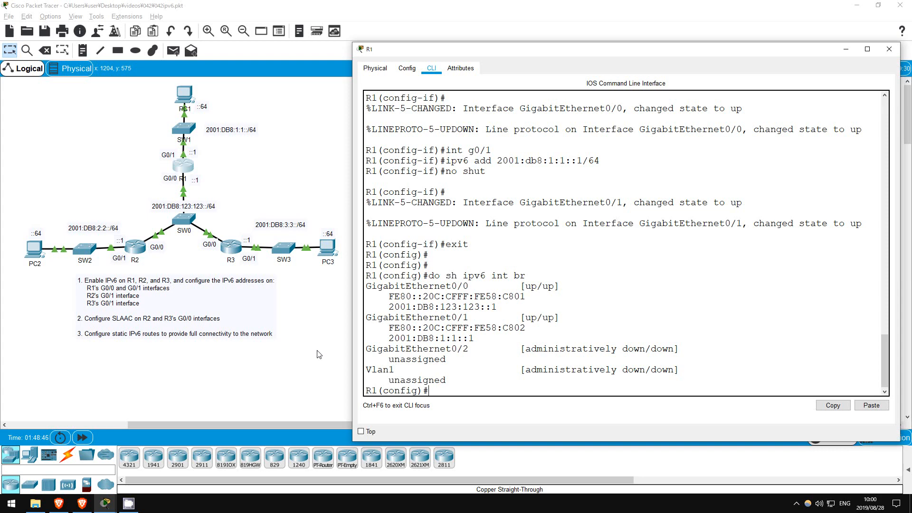
On R1, add route 2001:db8:2:2::/64, pasting R2's SLAAC address as next hop
type("i")
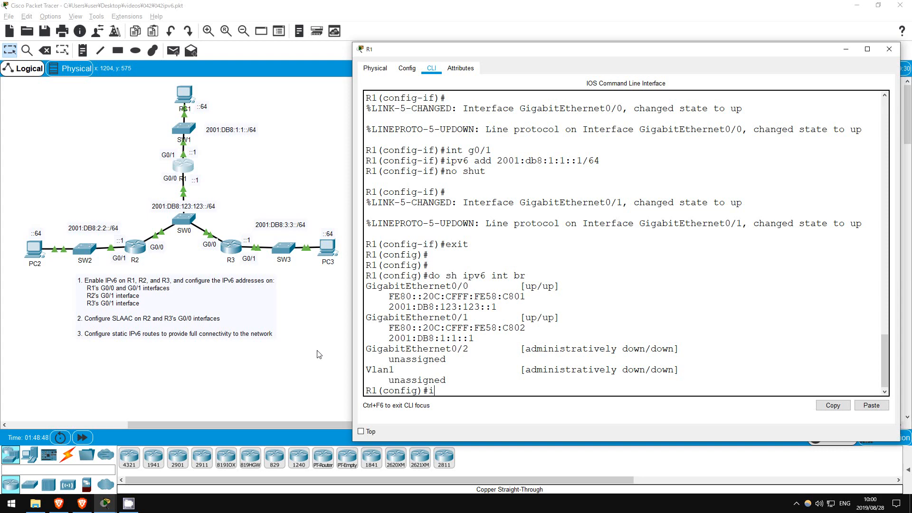
type("pv6 ro")
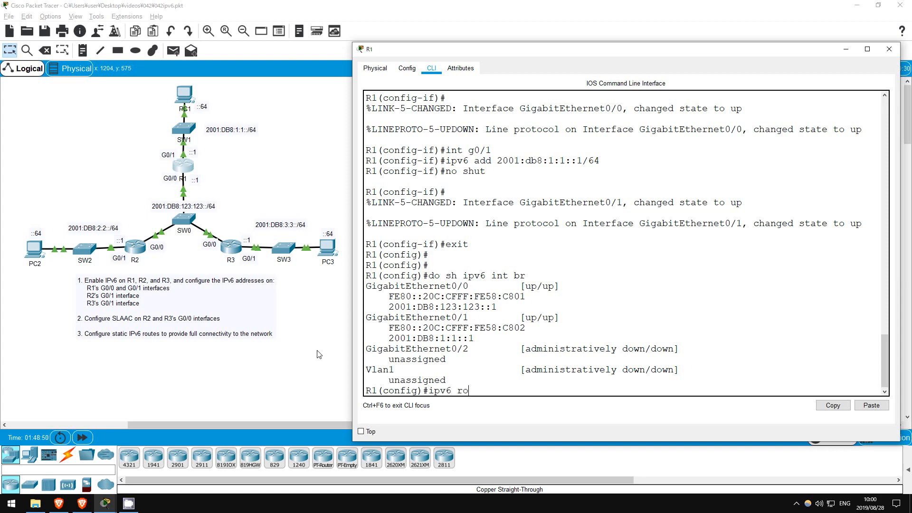
type("ute 2001")
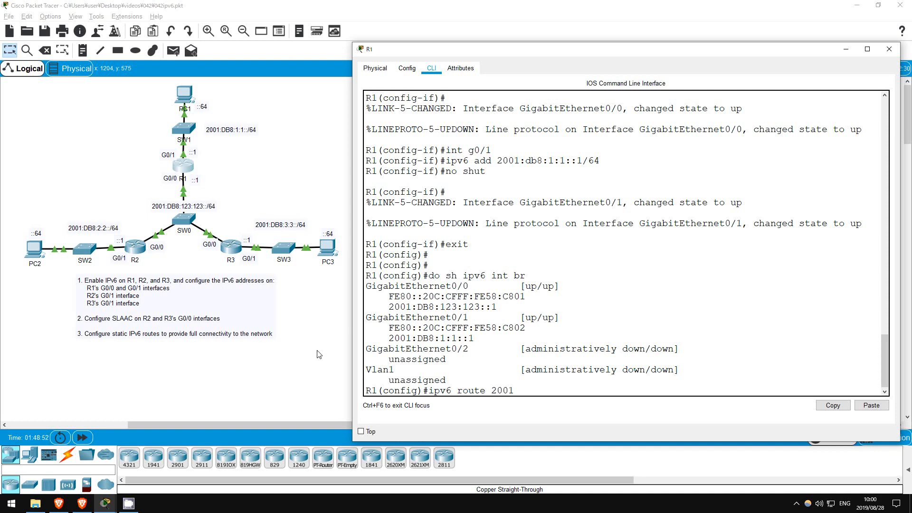
type(":db8:2")
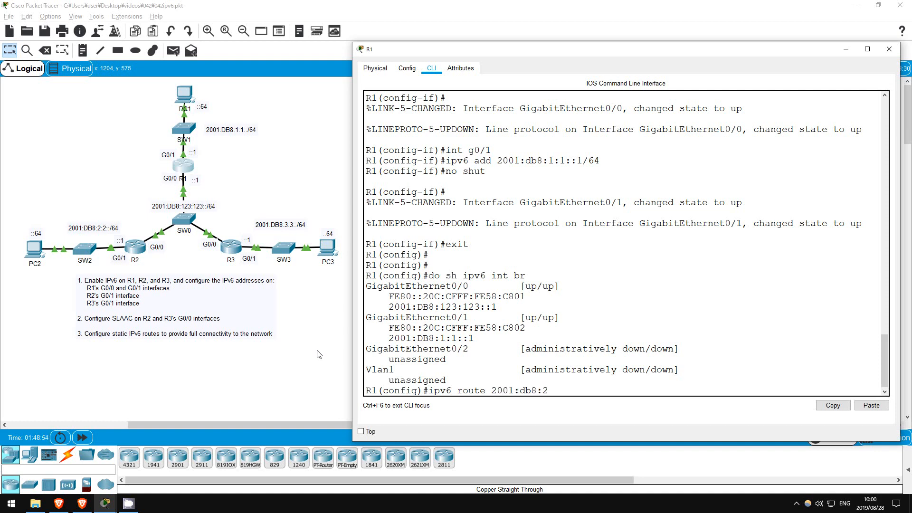
type(":2::/")
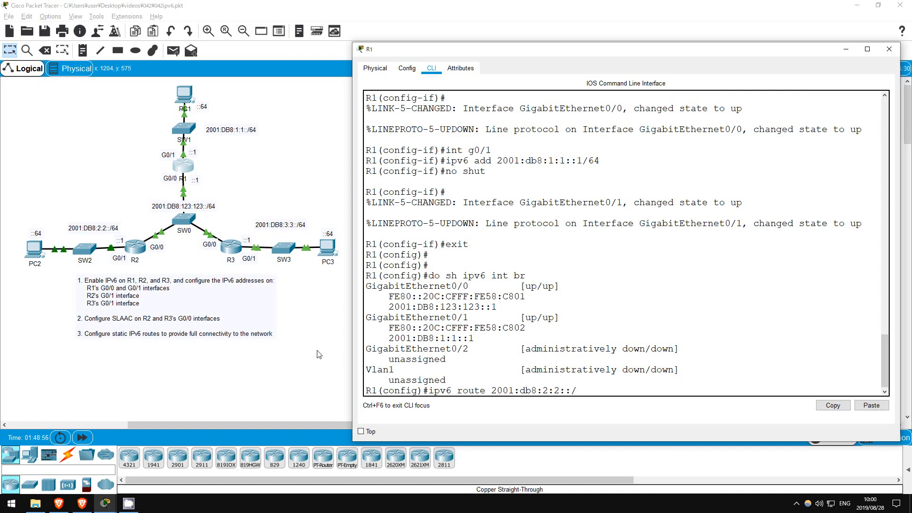
type("64")
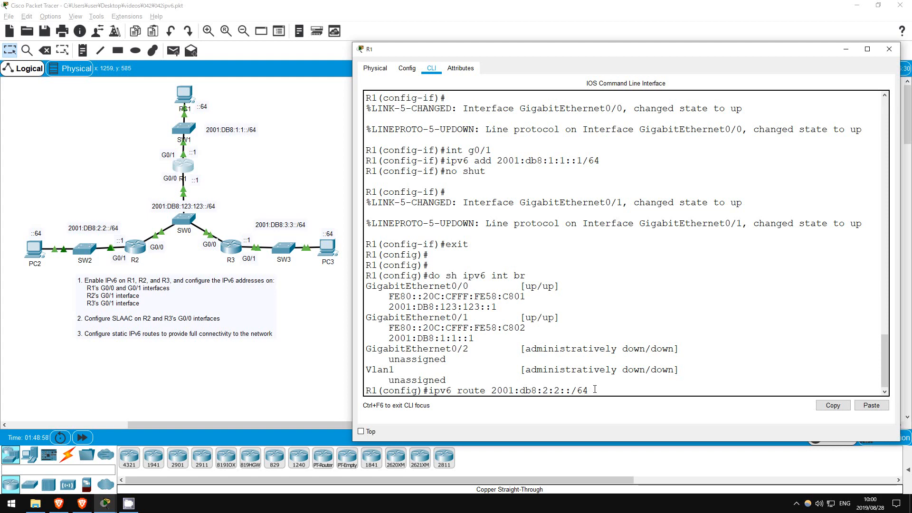
right_click(592, 389)
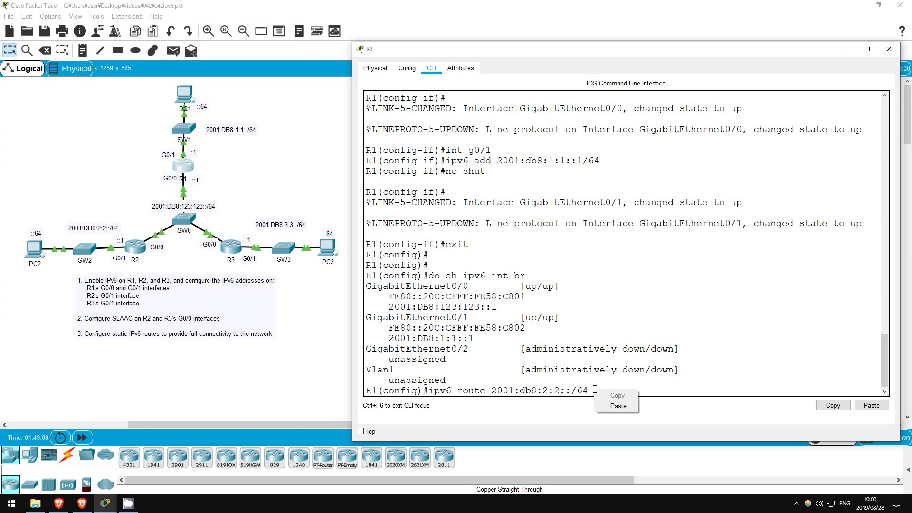
left_click(618, 413)
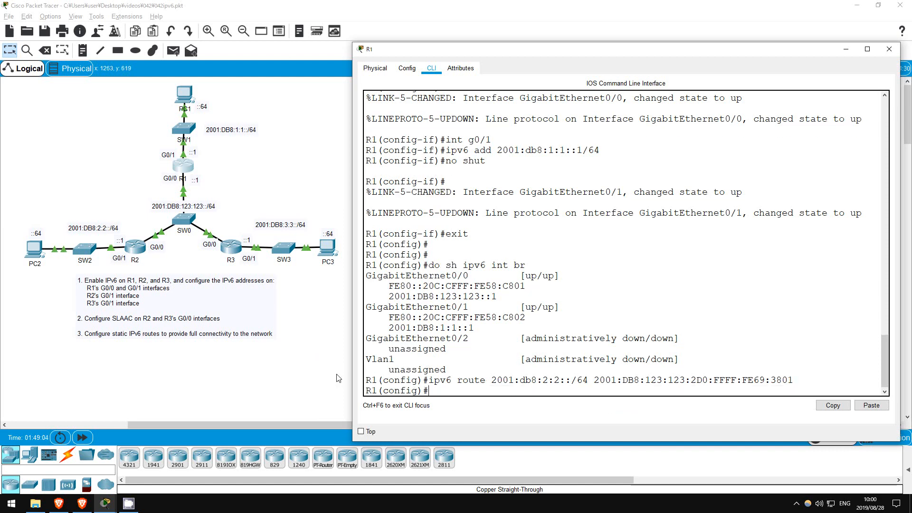
mouse_move(319, 371)
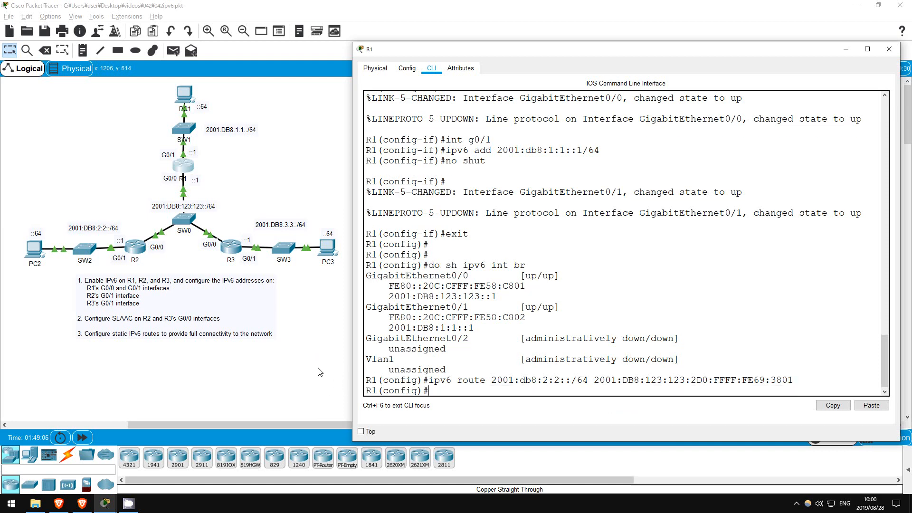
mouse_move(237, 253)
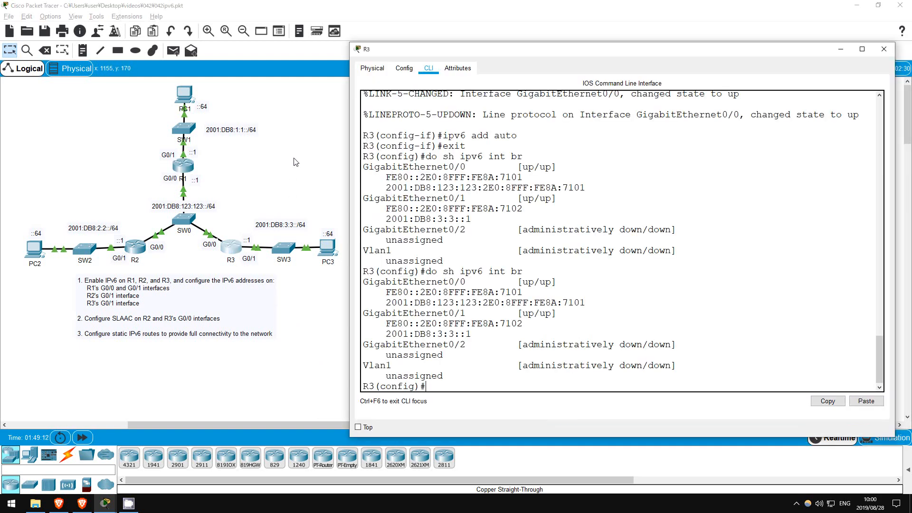
On R3, add route 2001:db8:2:2::/64 via 2001:DB8:123:123:2D0:FFFF:FE69:3801, then return to R1
type("ipv6")
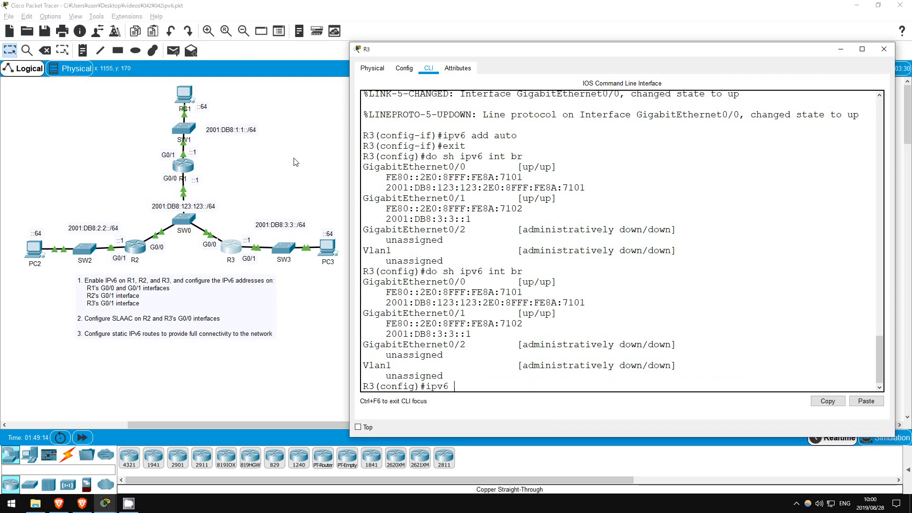
type("route 2001")
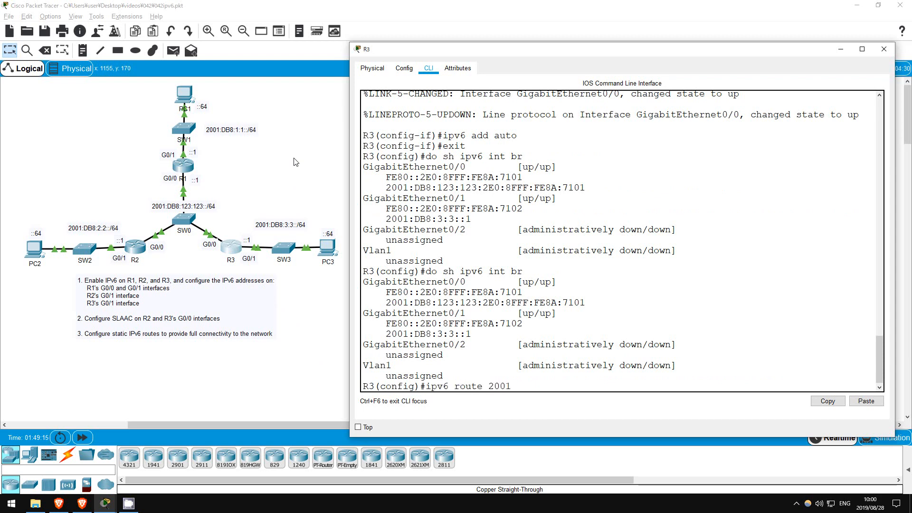
type(":db8:2")
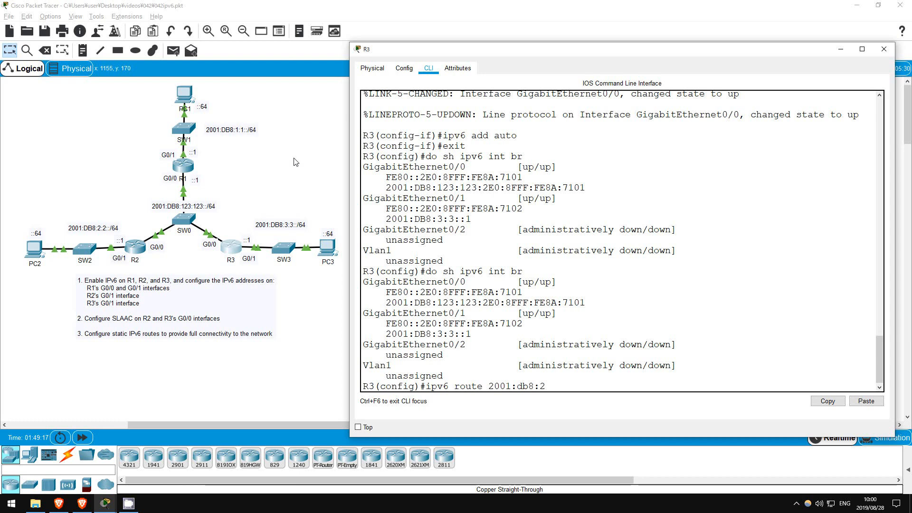
type(":2::/")
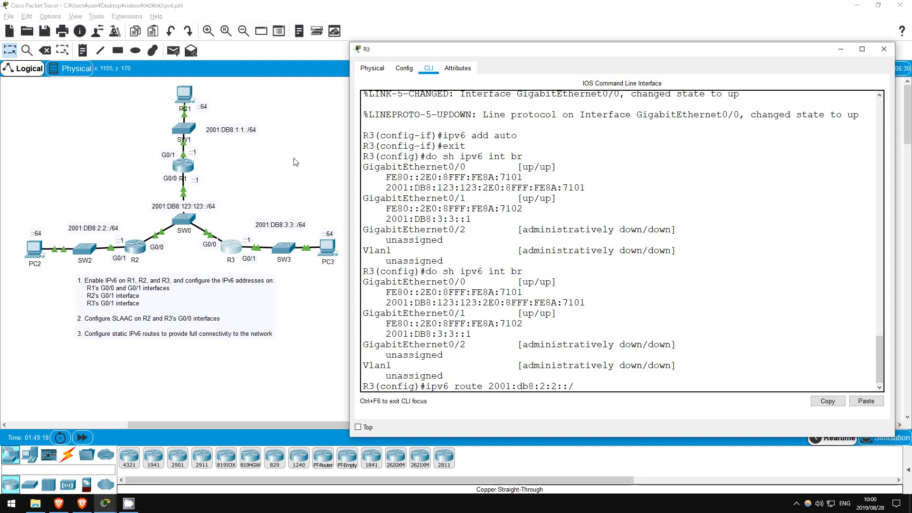
type("64")
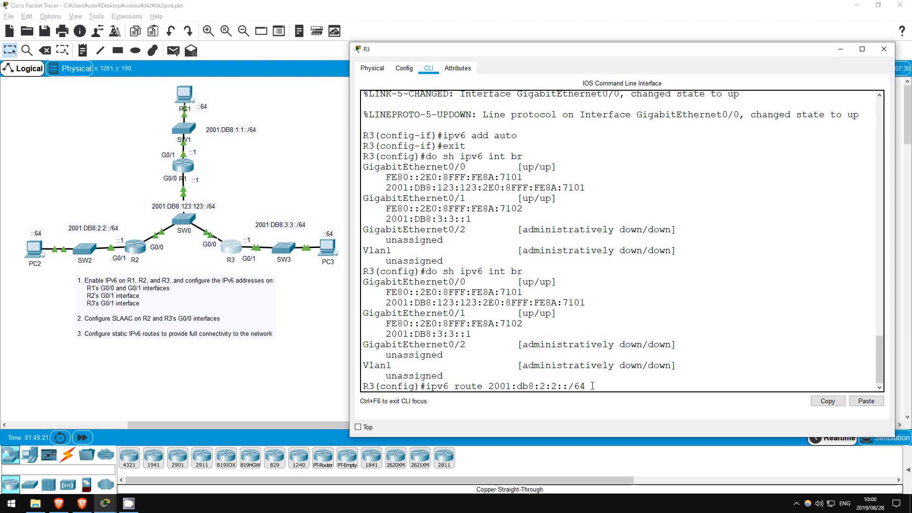
type("2001:DB8:123:123:2D0:FFFF:FE69:3801")
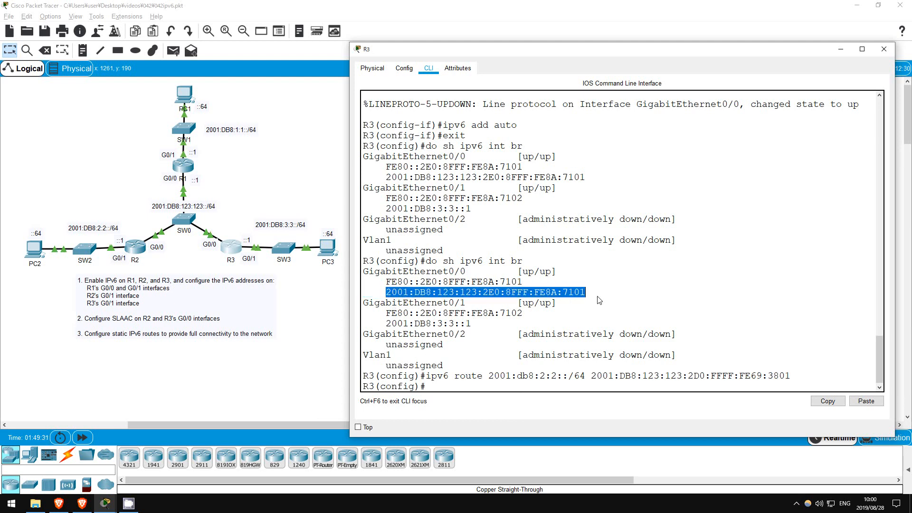
mouse_move(281, 212)
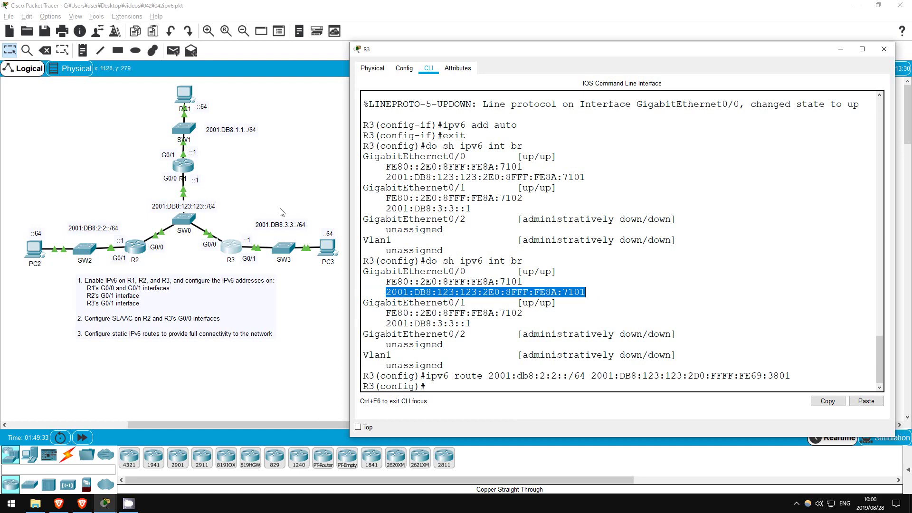
mouse_move(275, 182)
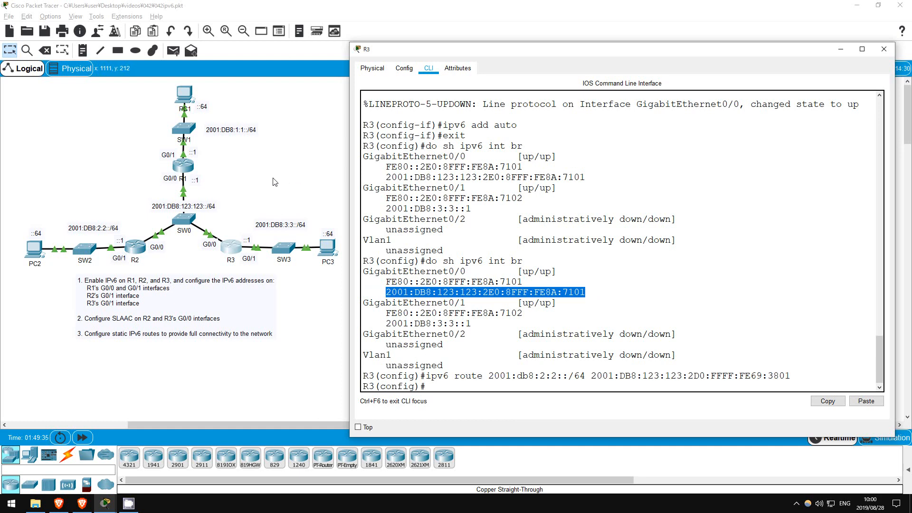
left_click(884, 49)
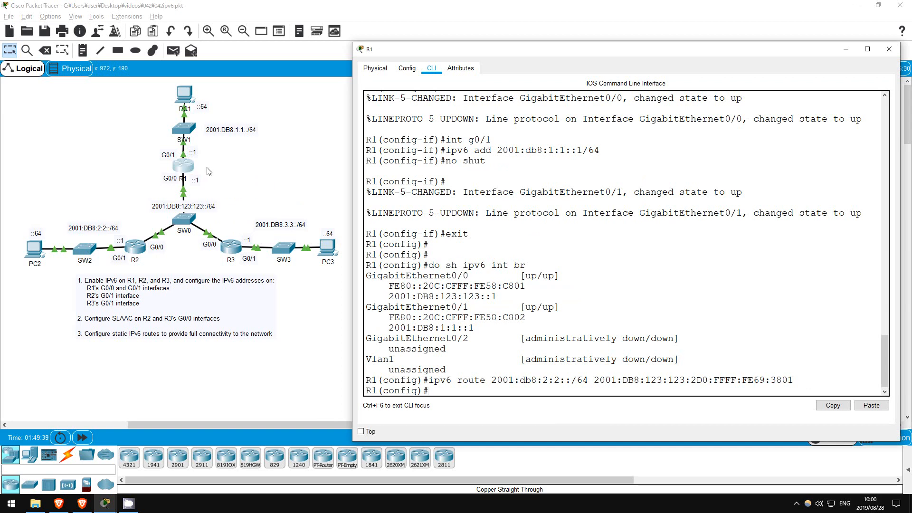
On R1, add IPv6 route 2001:db8:3:3::/64 via next hop 2001:DB8:123:123:2E0:8FFF:FE8A:7101
type("ipv6")
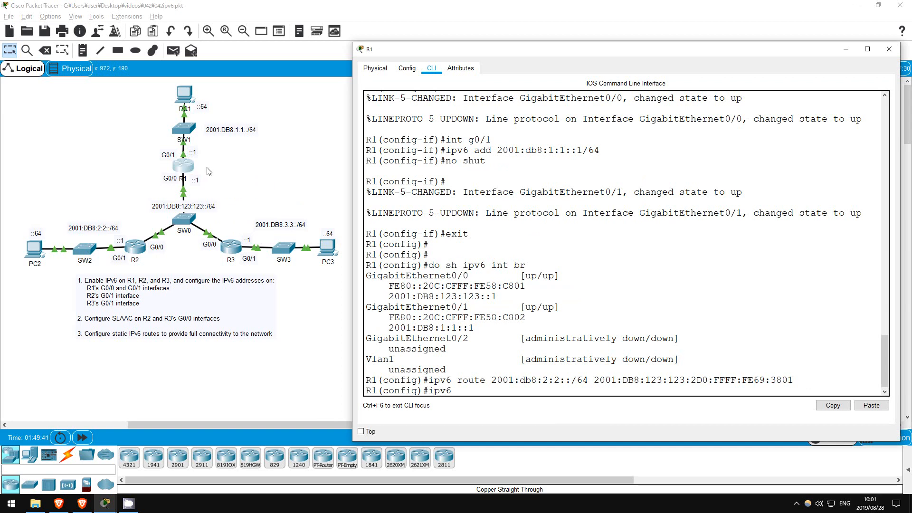
type("route 2001")
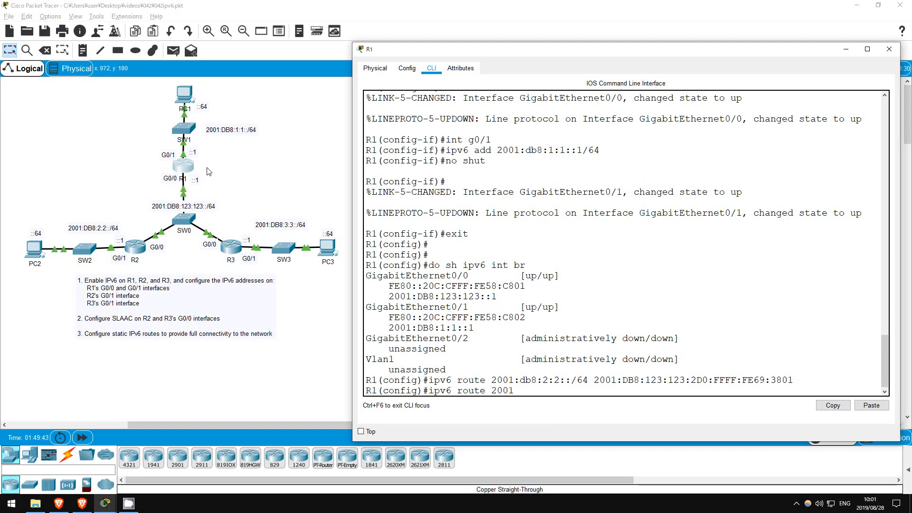
type(":db8:3:3::")
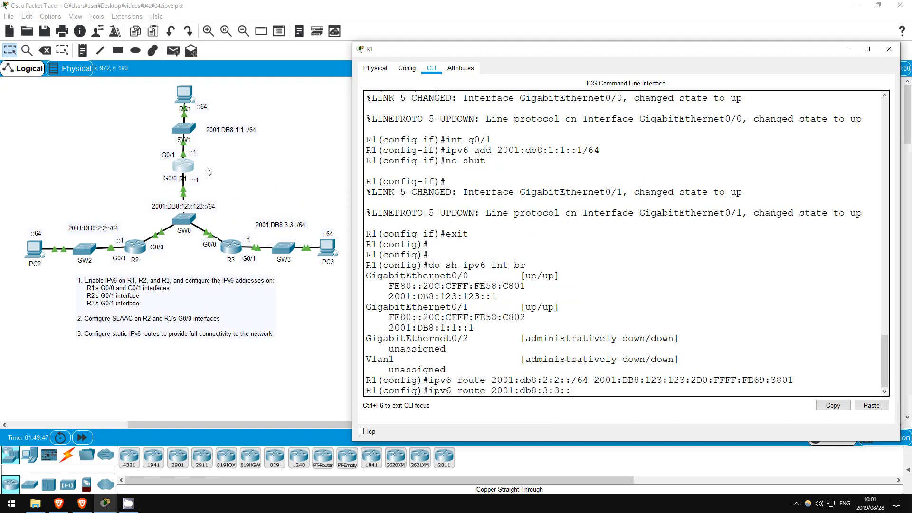
type("/64")
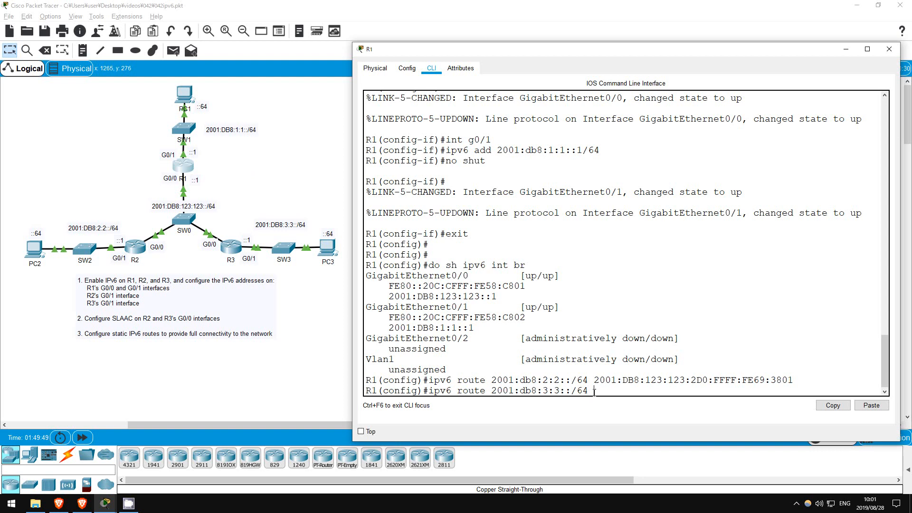
type("2001:DB8:123:123:2E0:8FFF:FE8A:7101")
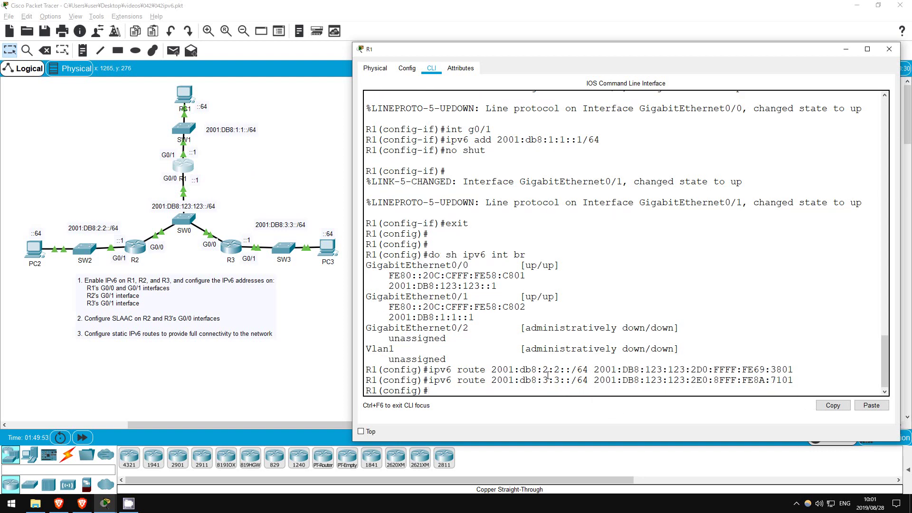
On R2, enter 'ipv6 route 2001:db8:3:3::/64' with R3's pasted G0/0 address as next hop
left_click(134, 247)
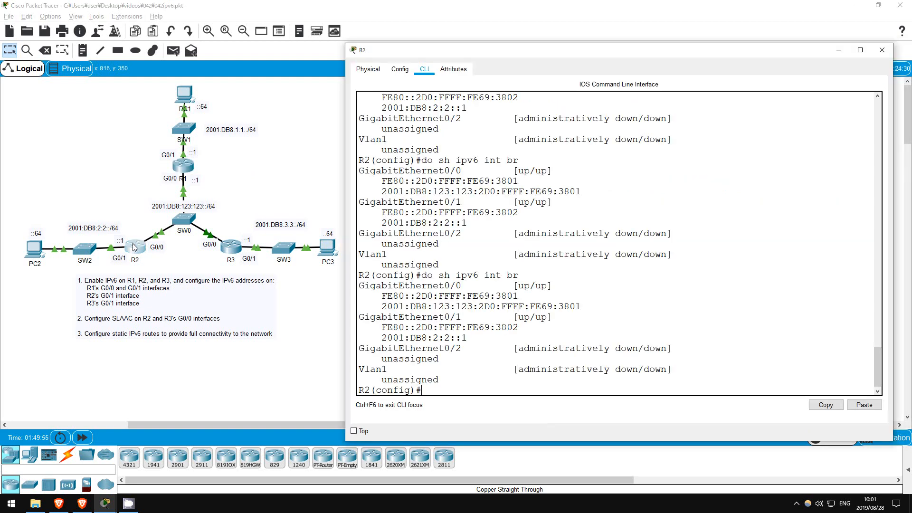
type("ip")
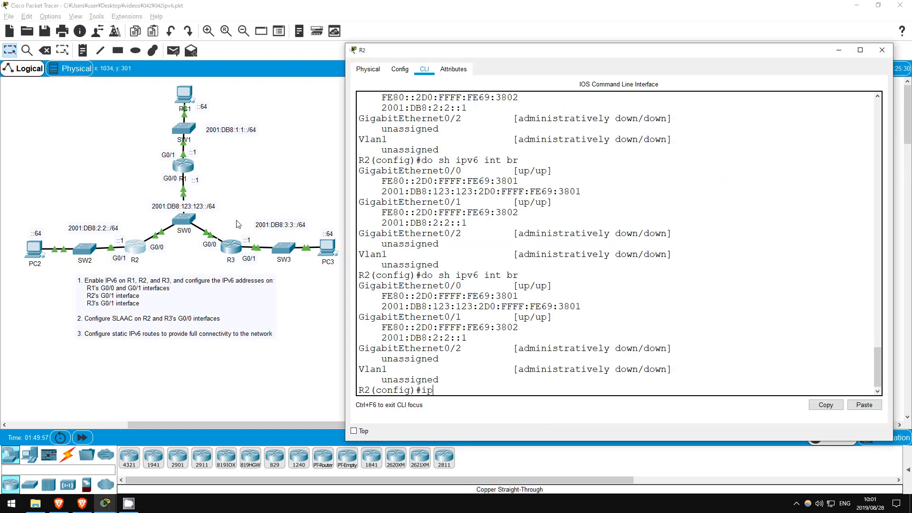
type("v6 route")
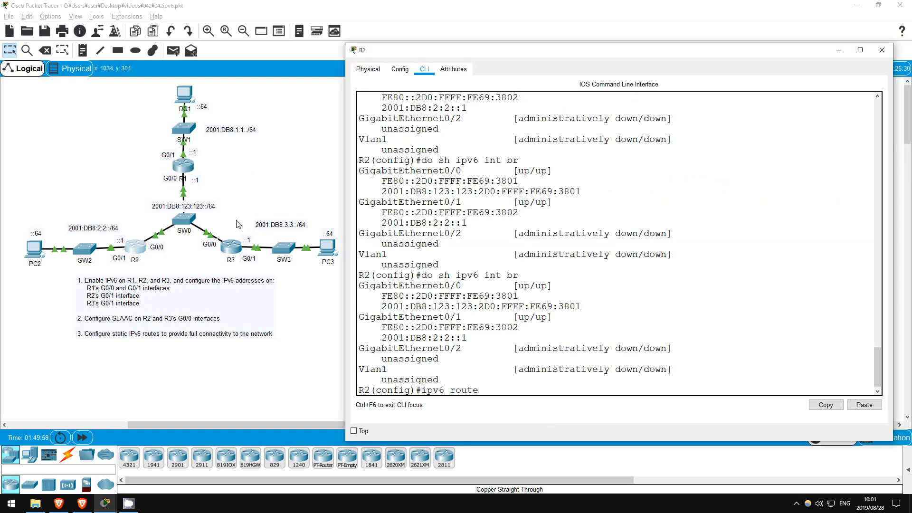
type("2001:db8:")
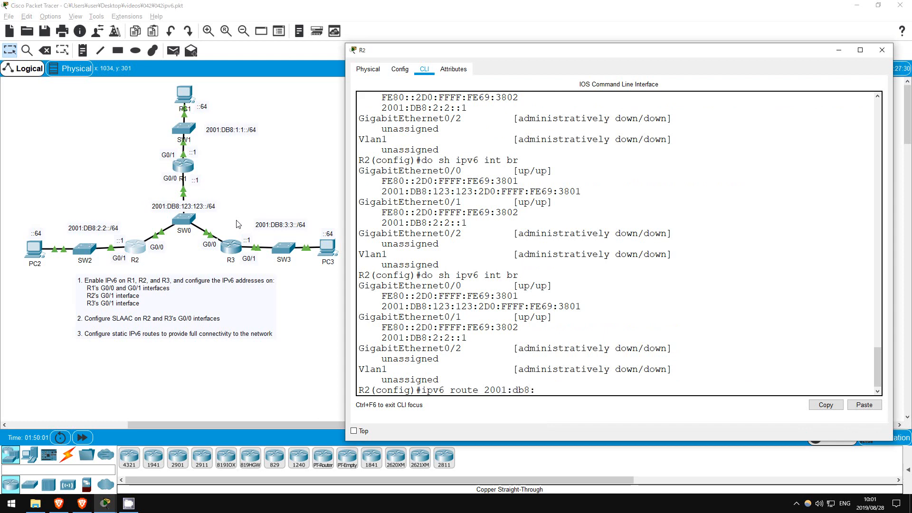
type("3:3::/6")
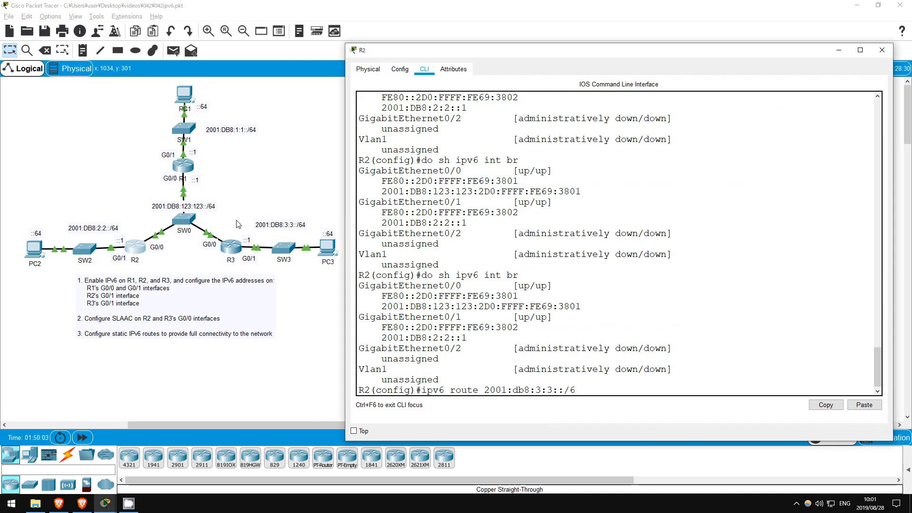
right_click(599, 398)
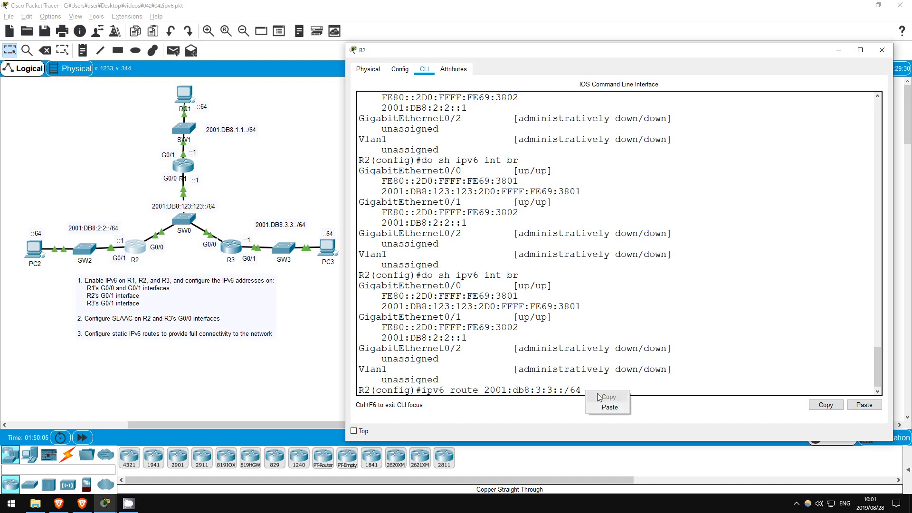
left_click(610, 407)
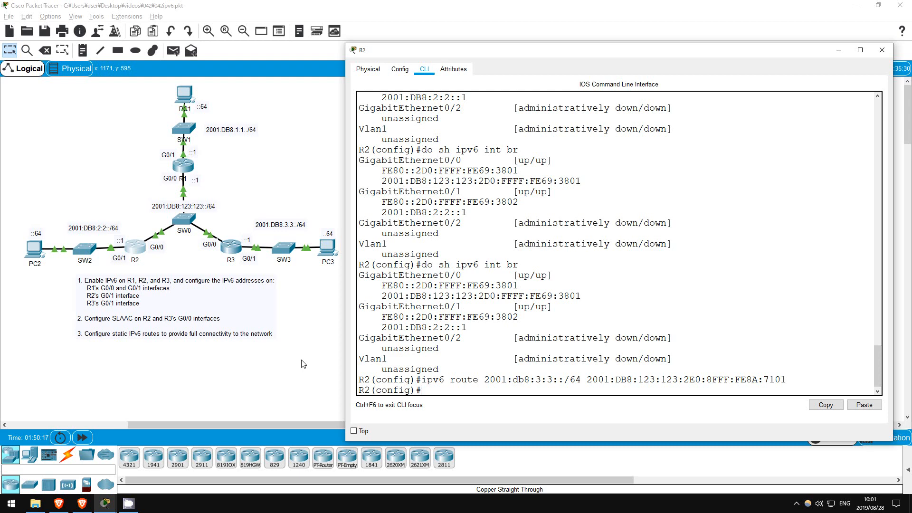
On R2, add 'ipv6 route 2001:db8:1:1::/64 2001:db8:123:123::1'
type("i")
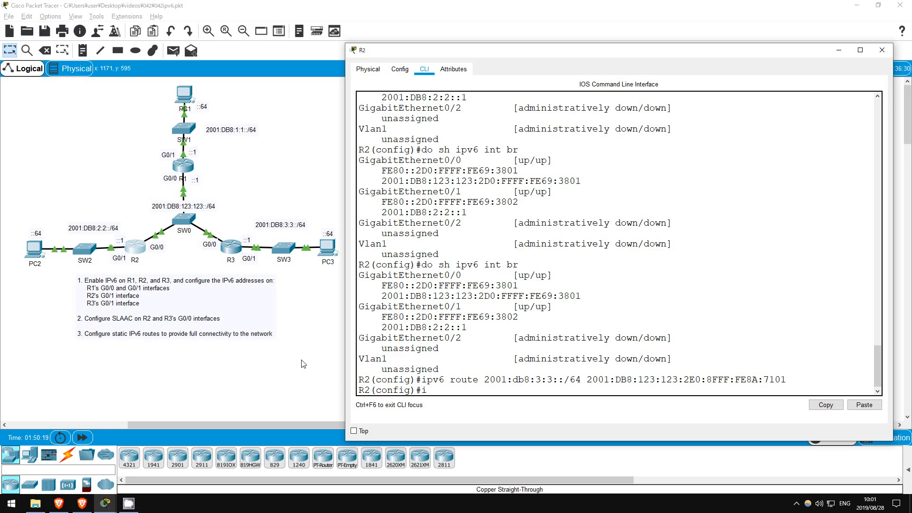
type("pv6 route")
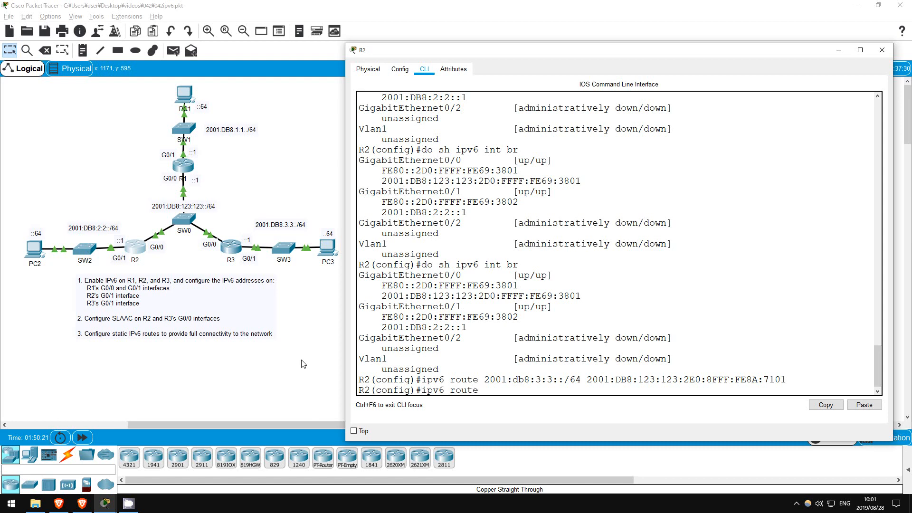
type("2001:db8")
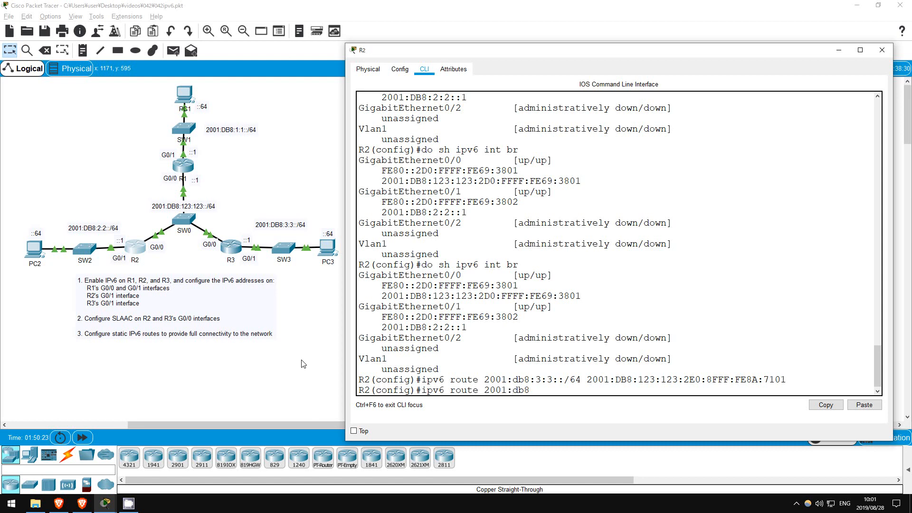
type(":1:1::")
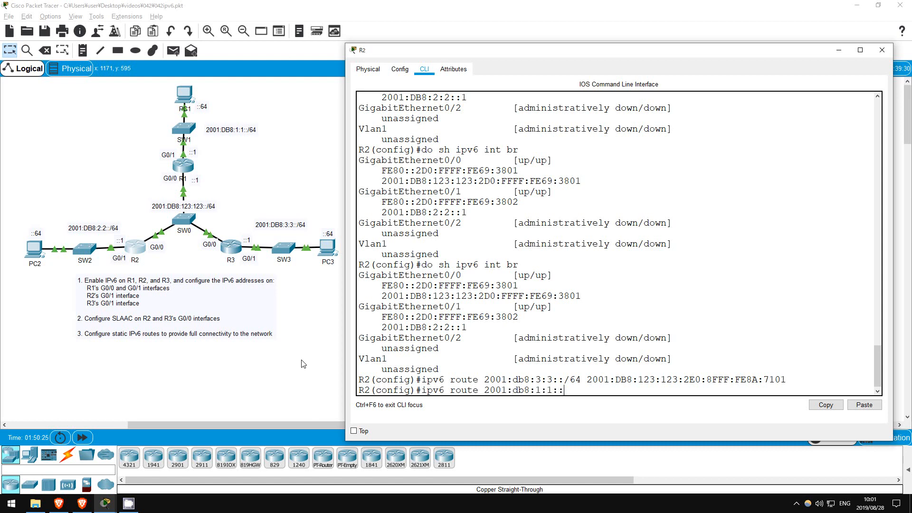
type("/64")
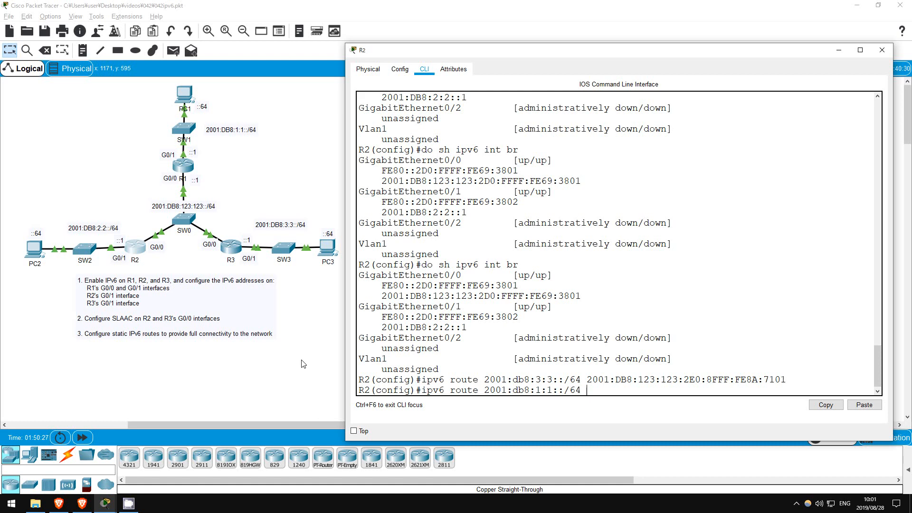
type("2001:db8:")
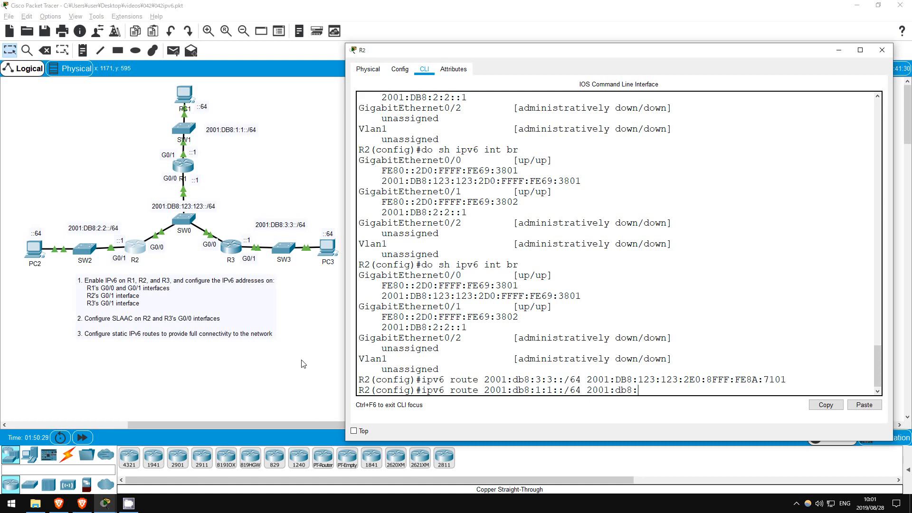
type("123:123")
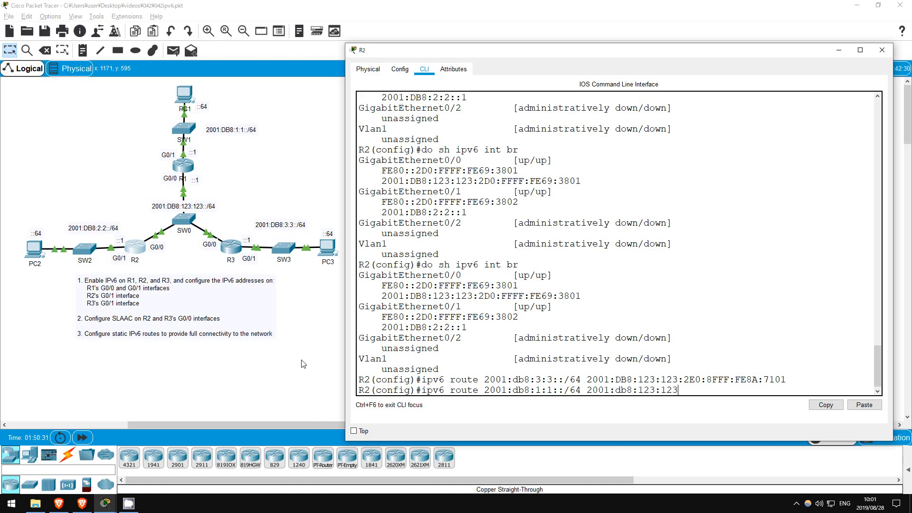
key("Return")
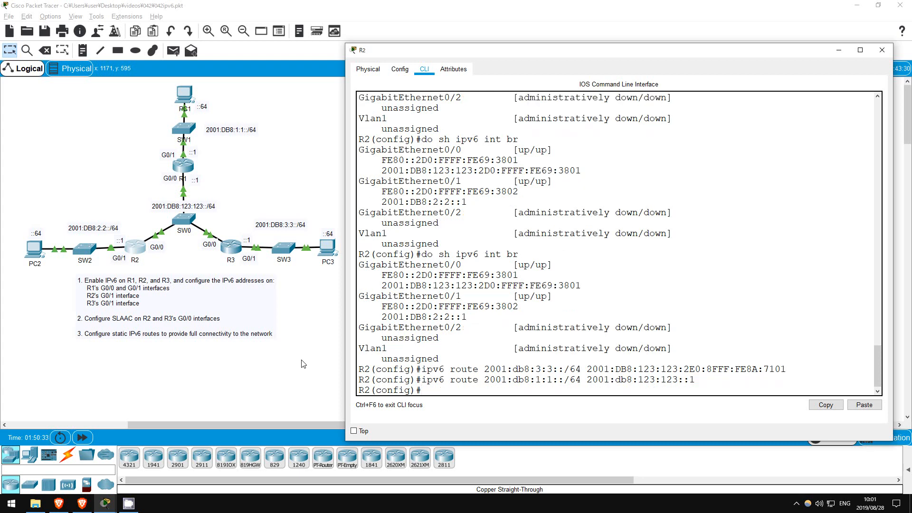
mouse_move(308, 323)
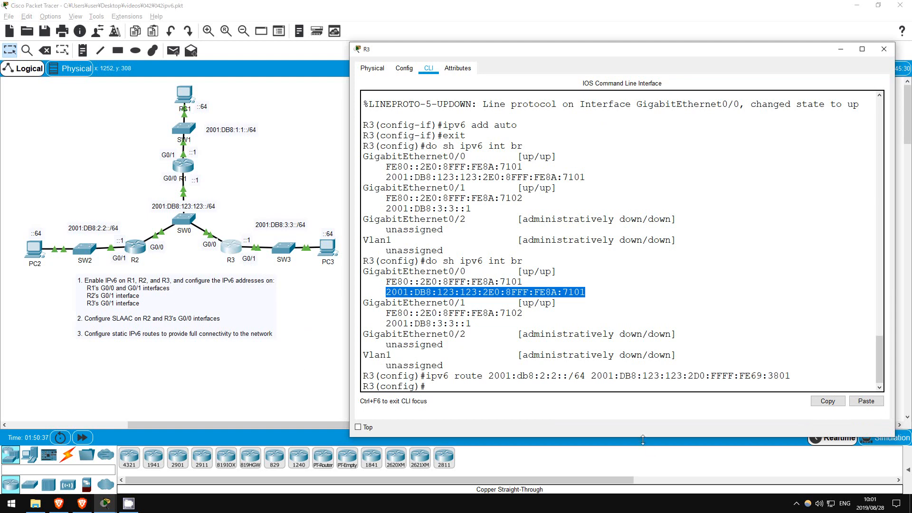
On R3, add 'ipv6 route 2001:db8:1:1::/64 2001:db8:123:123::1'
type("ipv6 route 2001:db8")
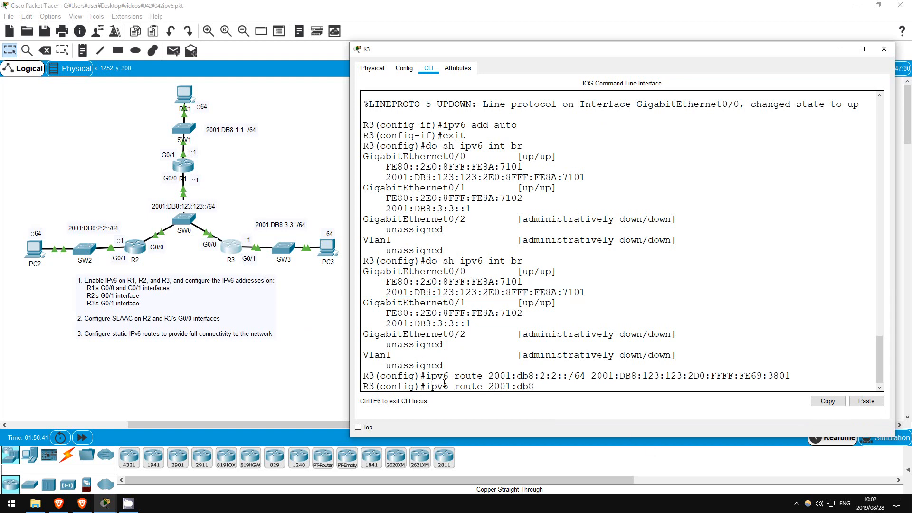
type(":1:1")
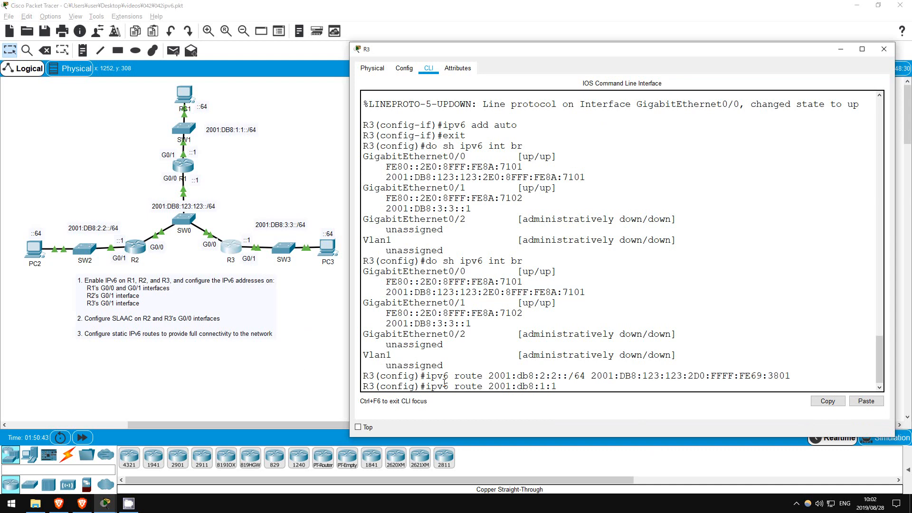
type("::/64")
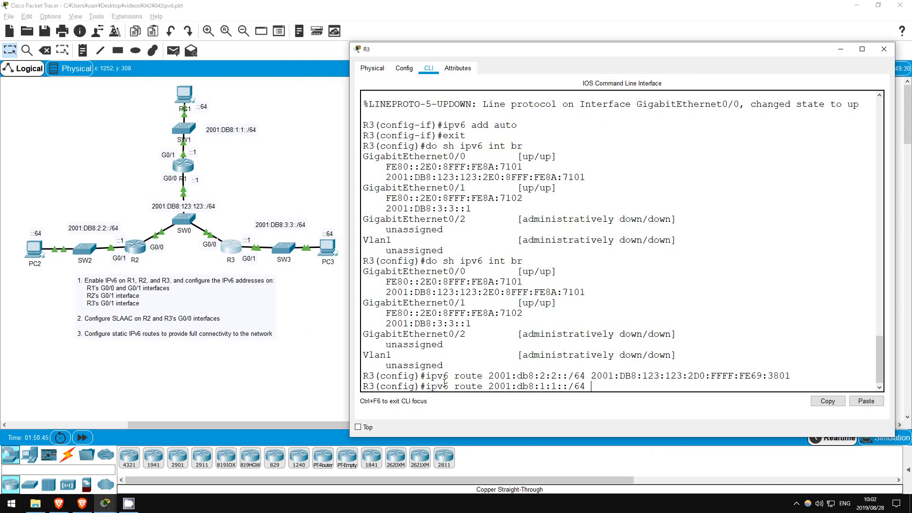
type("2001")
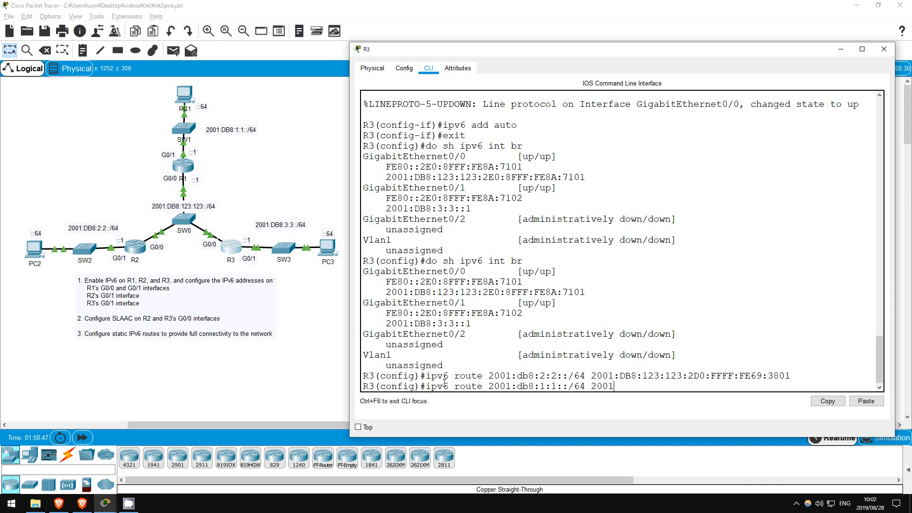
type(":db8")
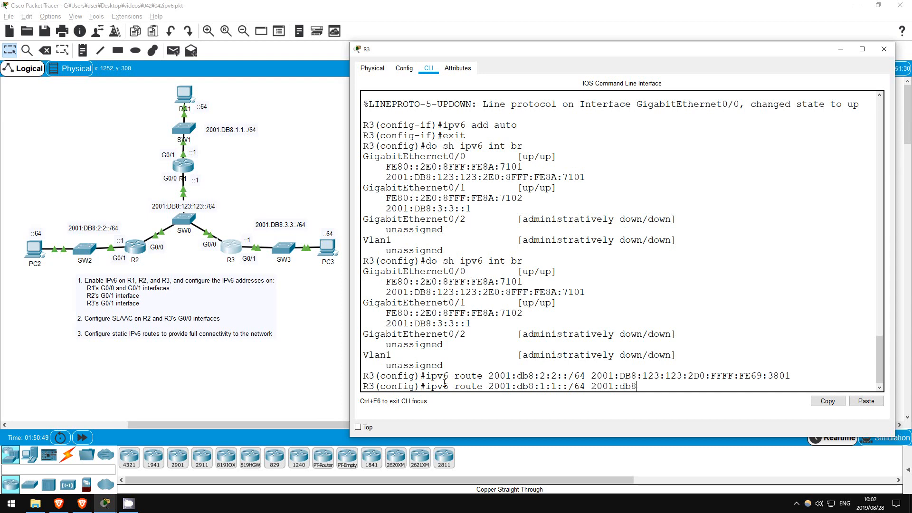
type("123:")
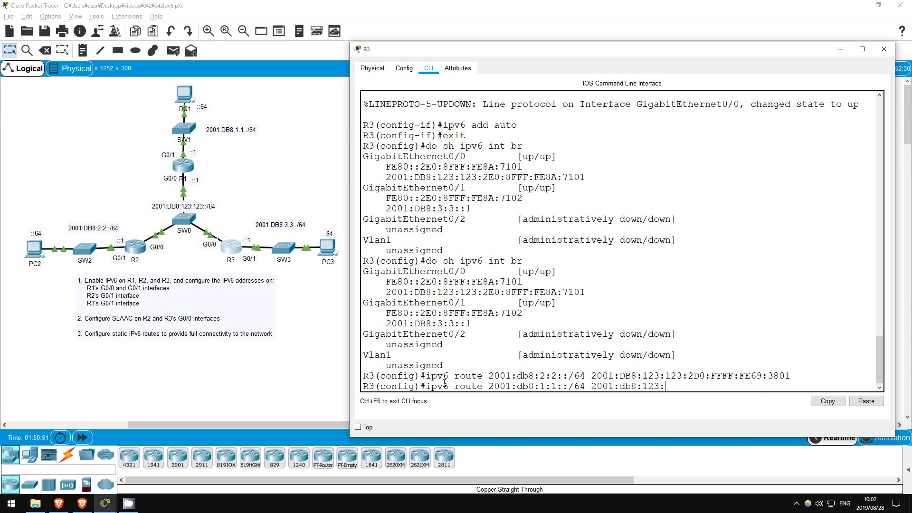
type("123::1")
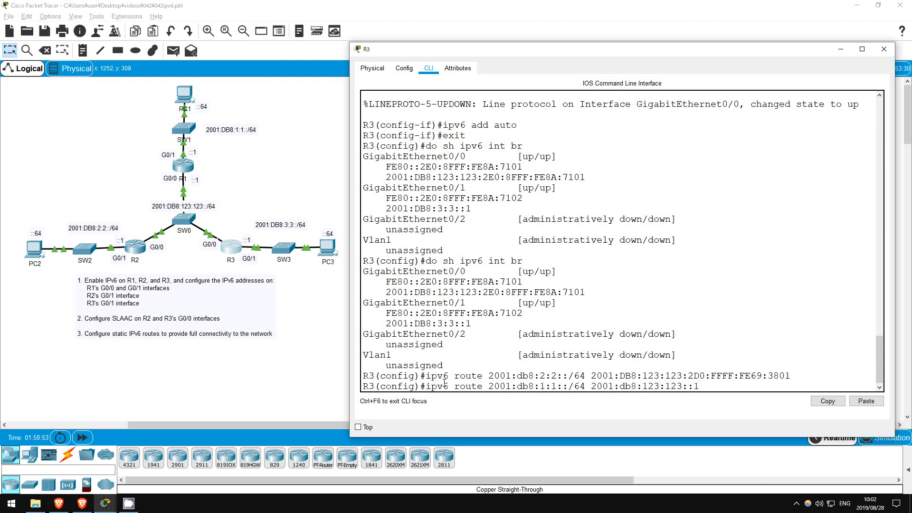
key("Return")
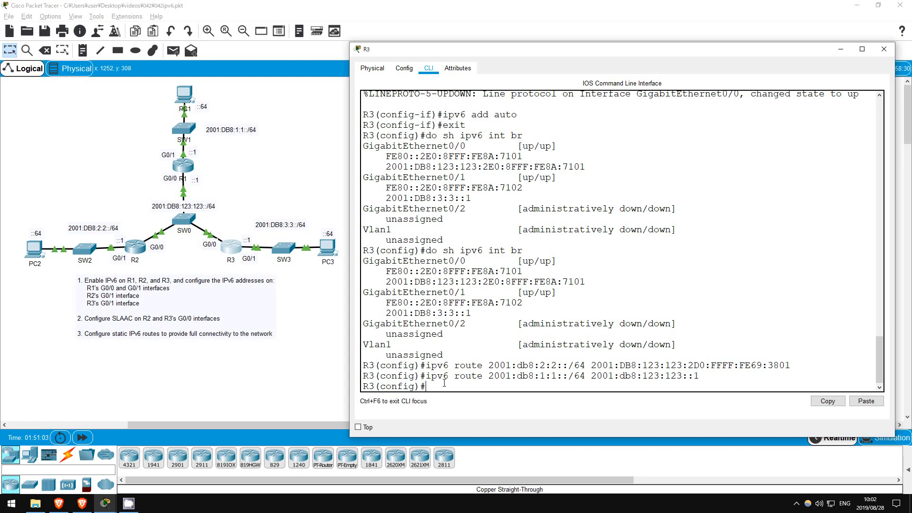
Exit R3's configuration mode and ping 2001:db8:1:1::64 and 2001:db8:2:2::64 successfully
type("e")
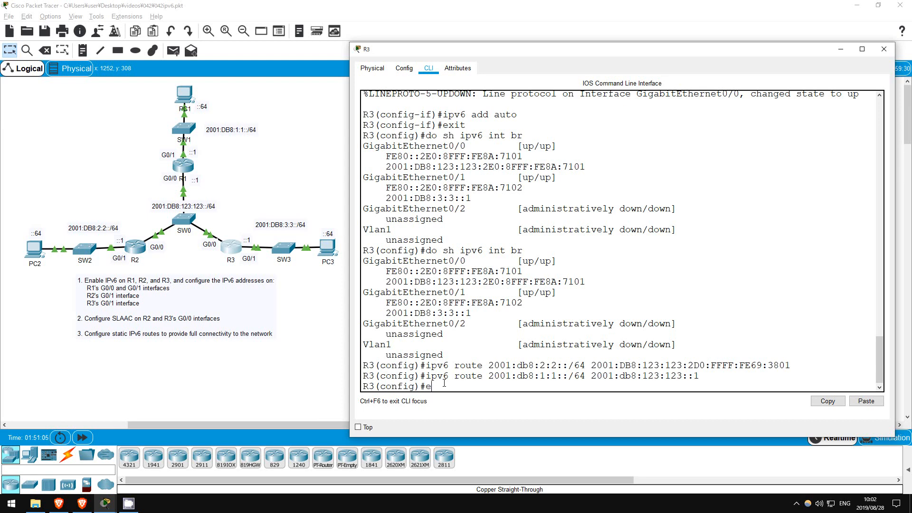
type("xit")
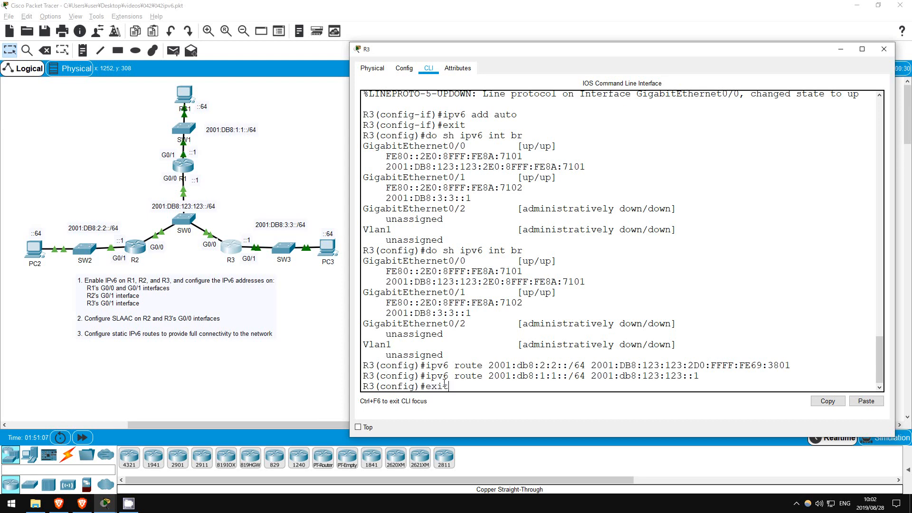
key("Return")
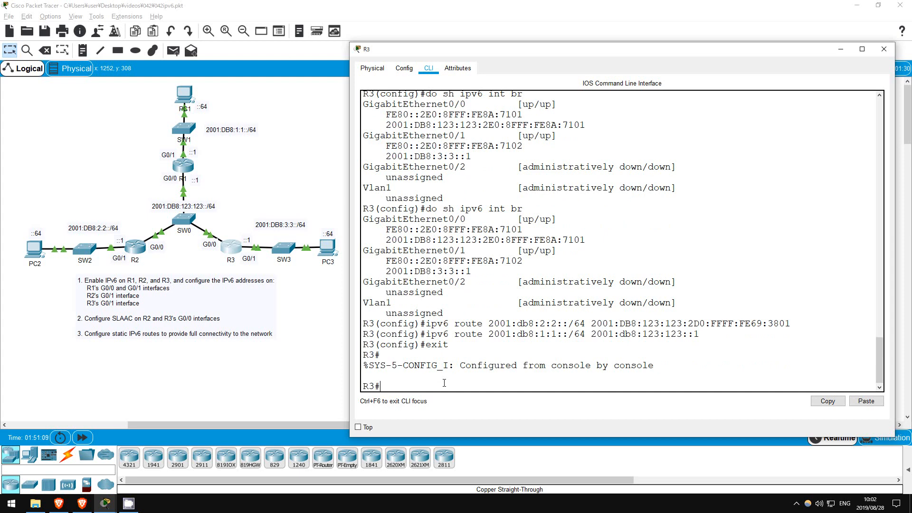
type("ping 2001")
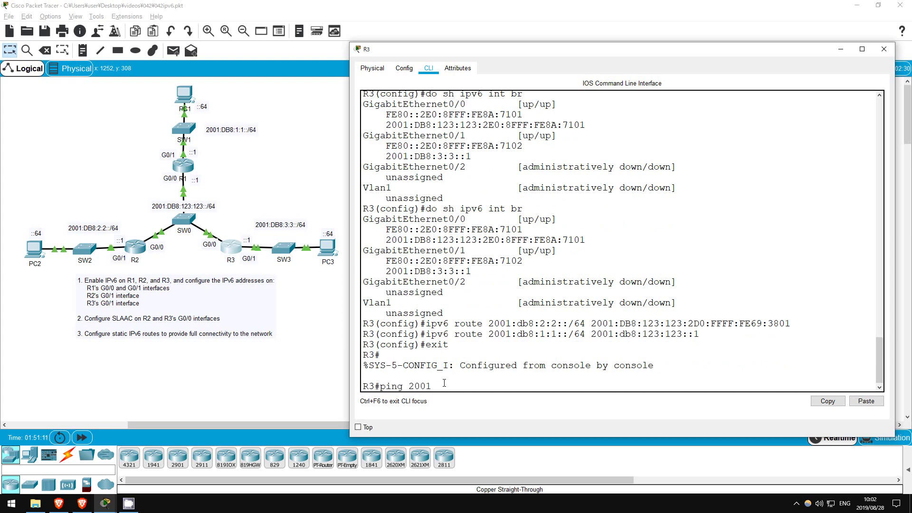
type(":db8:1:1::64")
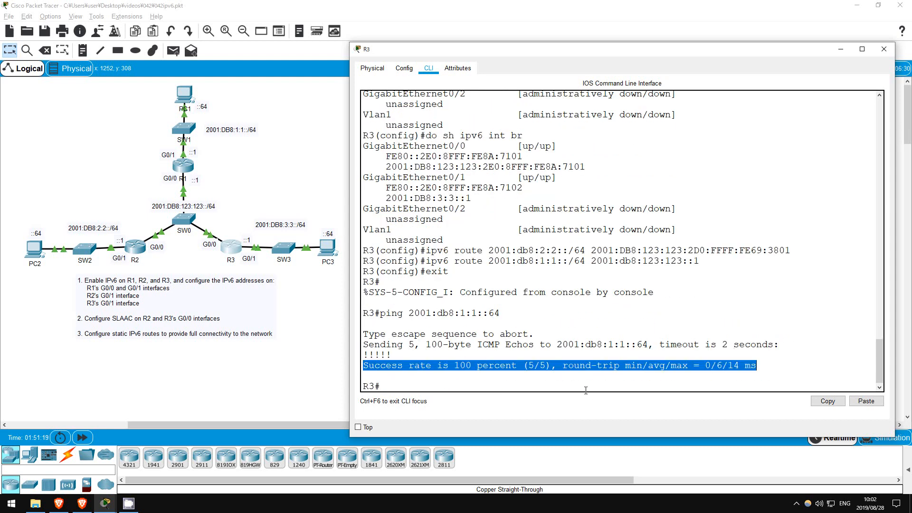
left_click(585, 386)
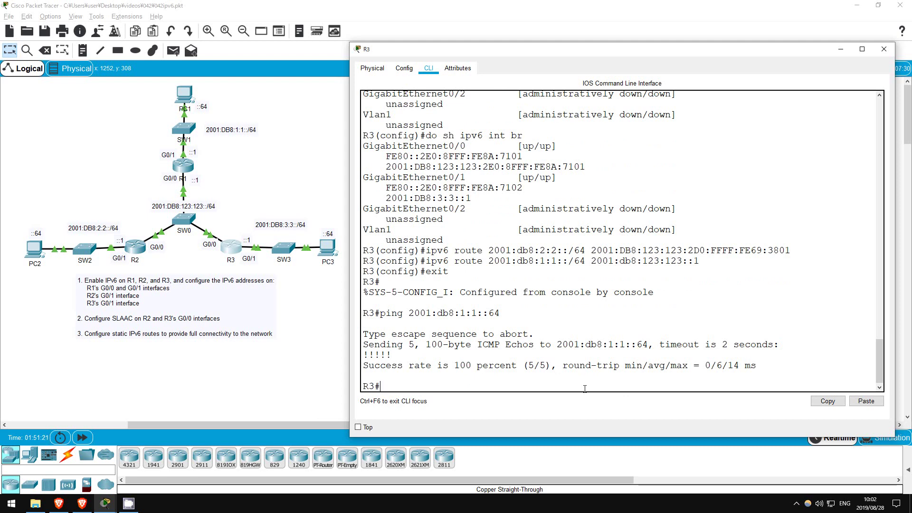
type("ping 2001:d")
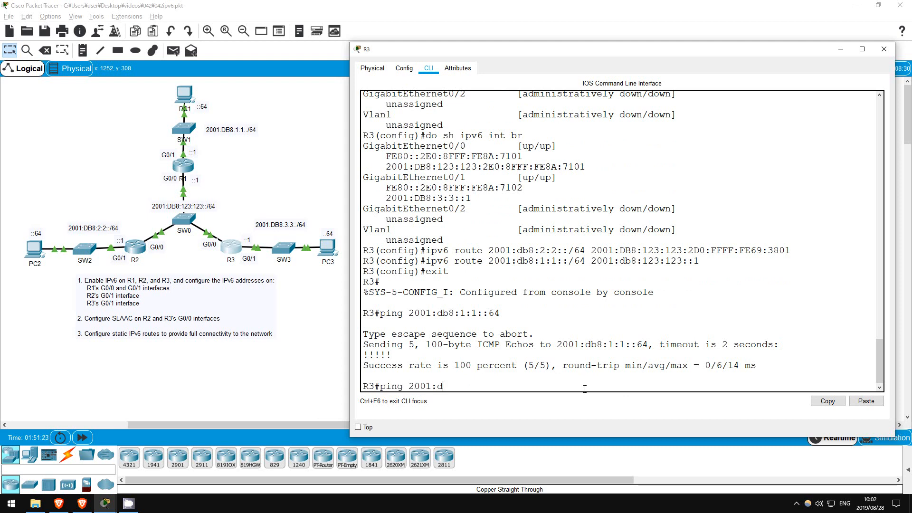
type("b8:2:2")
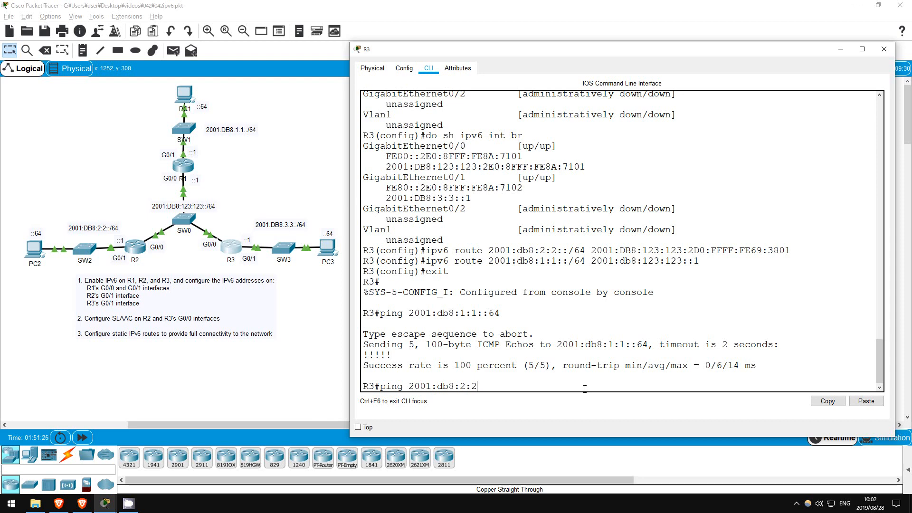
type("::64")
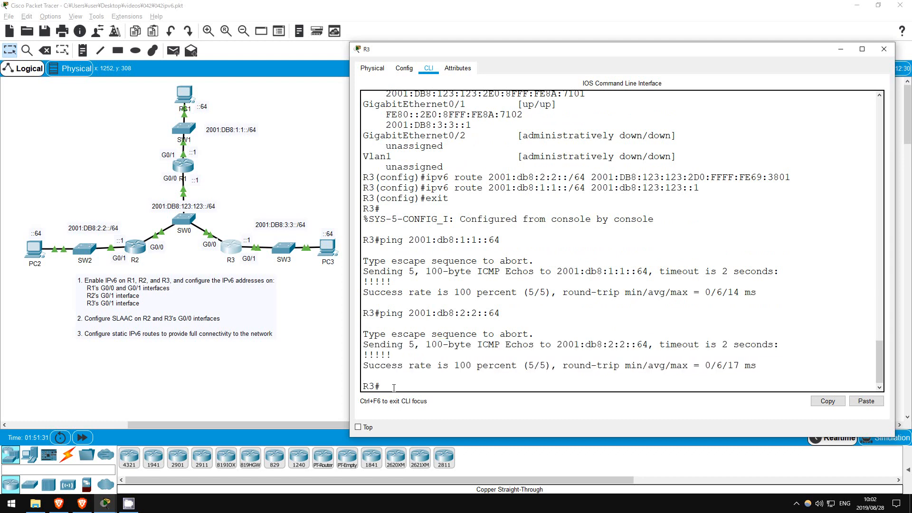
mouse_move(318, 161)
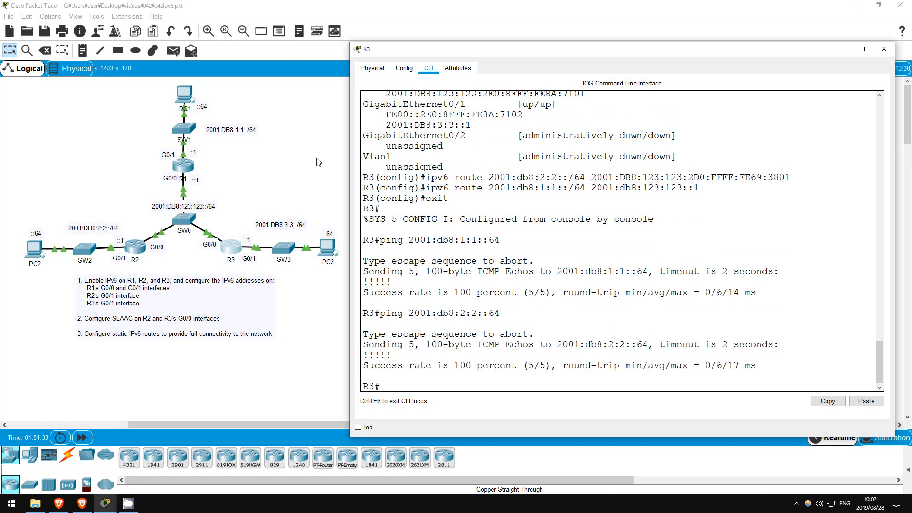
Close R3's device window to return to the topology view
left_click(883, 49)
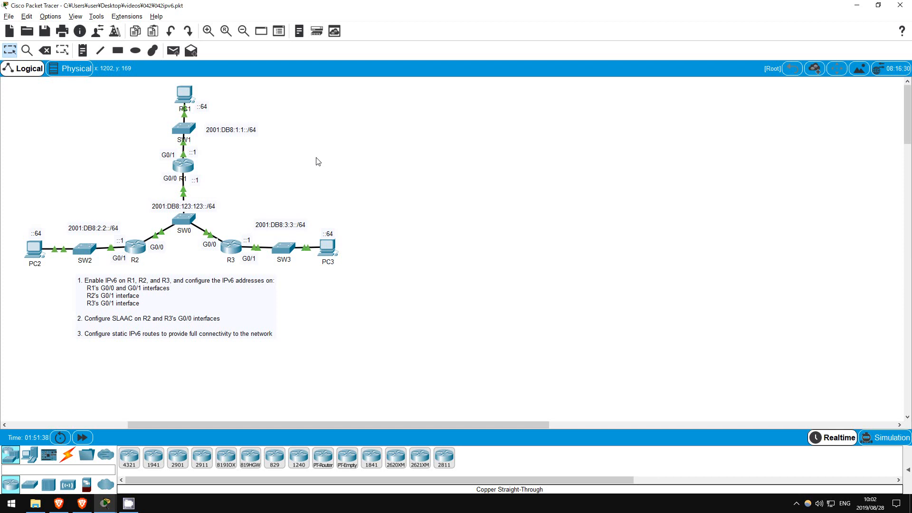
mouse_move(314, 162)
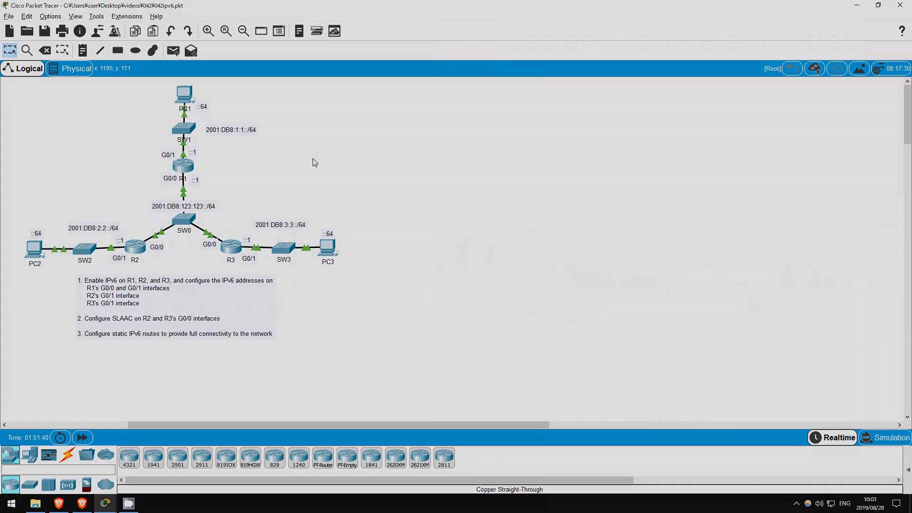
left_click(58, 503)
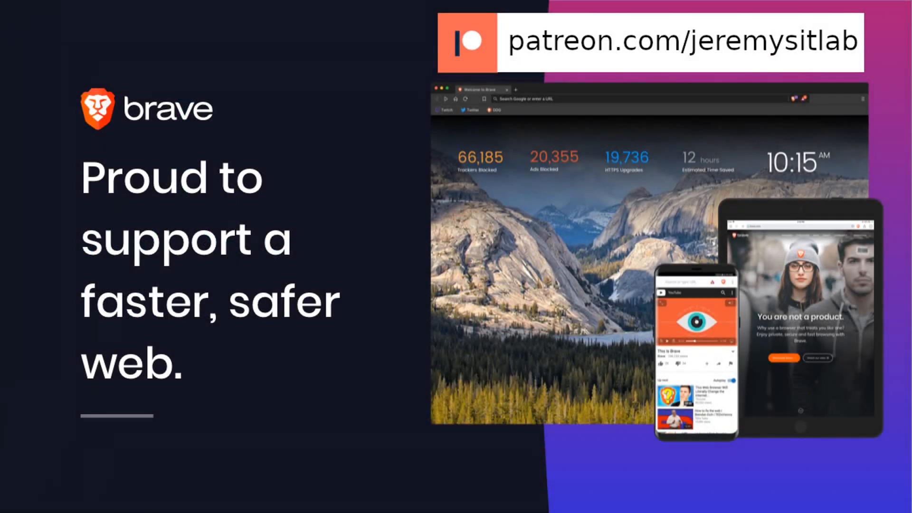